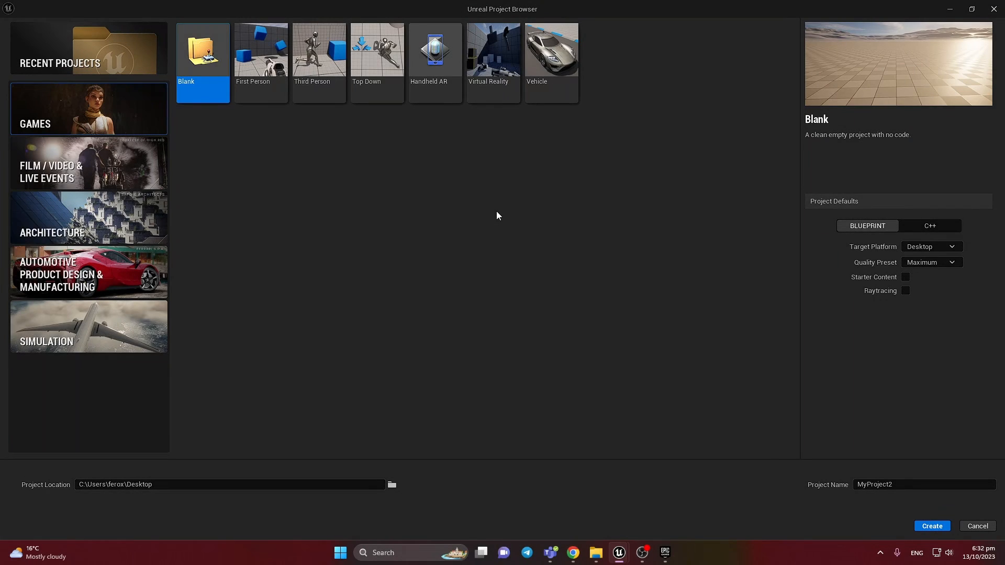
mouse_move(412, 125)
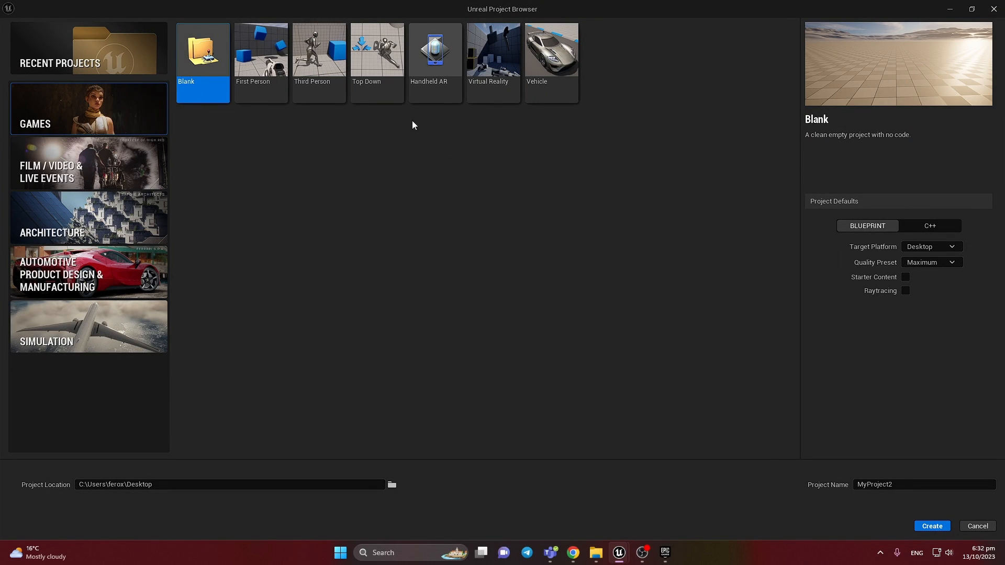
Step: Create a new project from the Third Person template
left_click(318, 58)
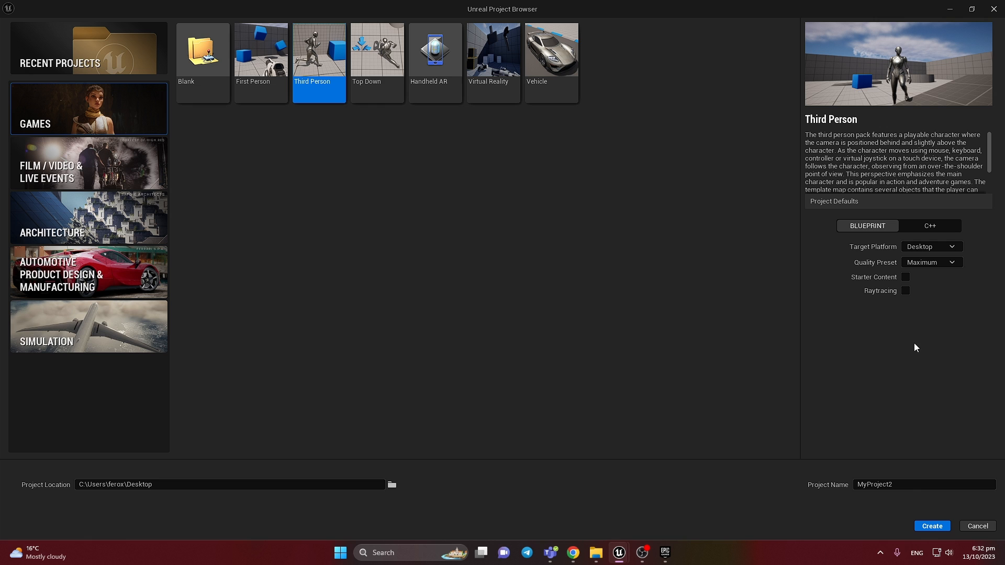
mouse_move(727, 350)
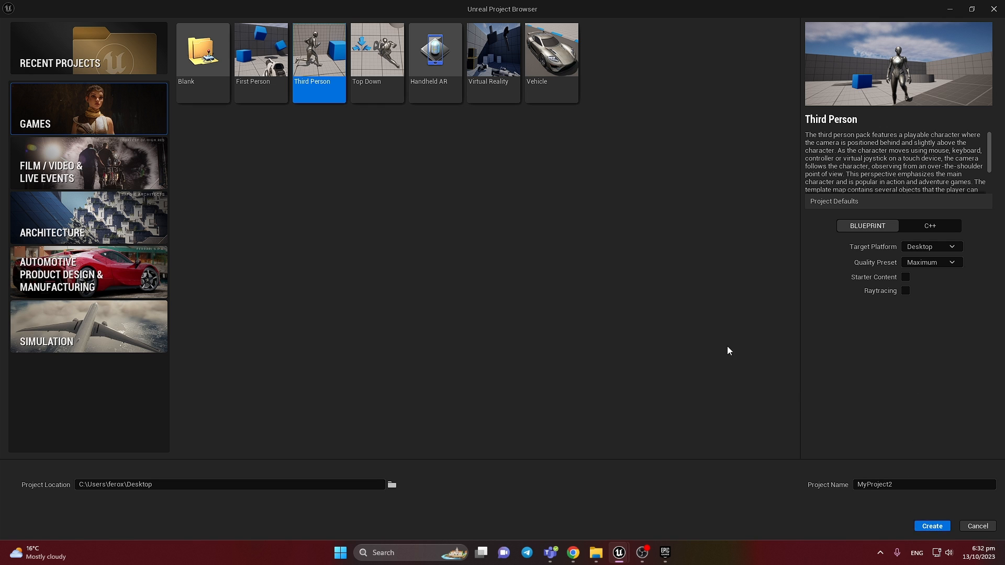
left_click(930, 527)
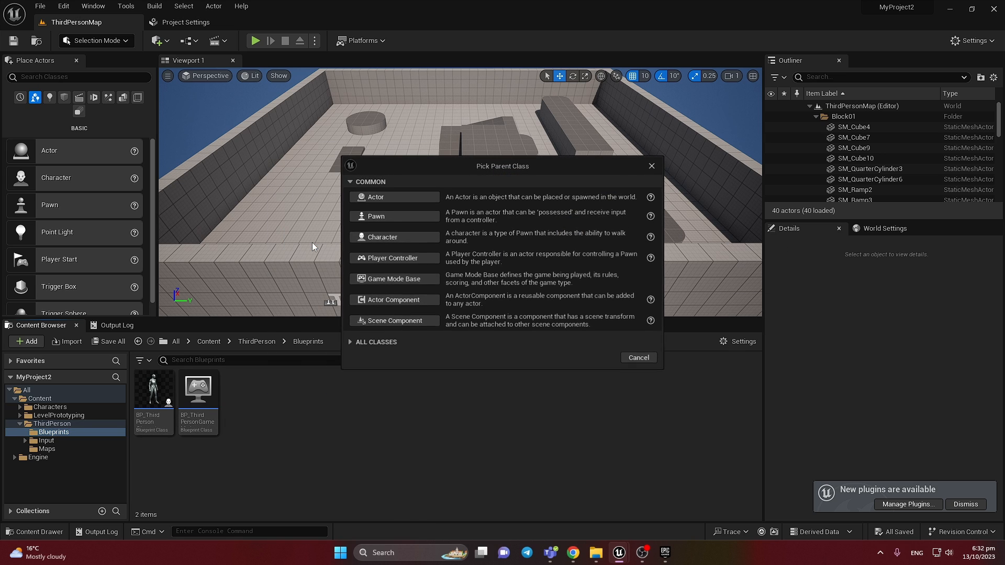
Step: Create a Pawn-based blueprint named BP_Pawn and open it
left_click(375, 196)
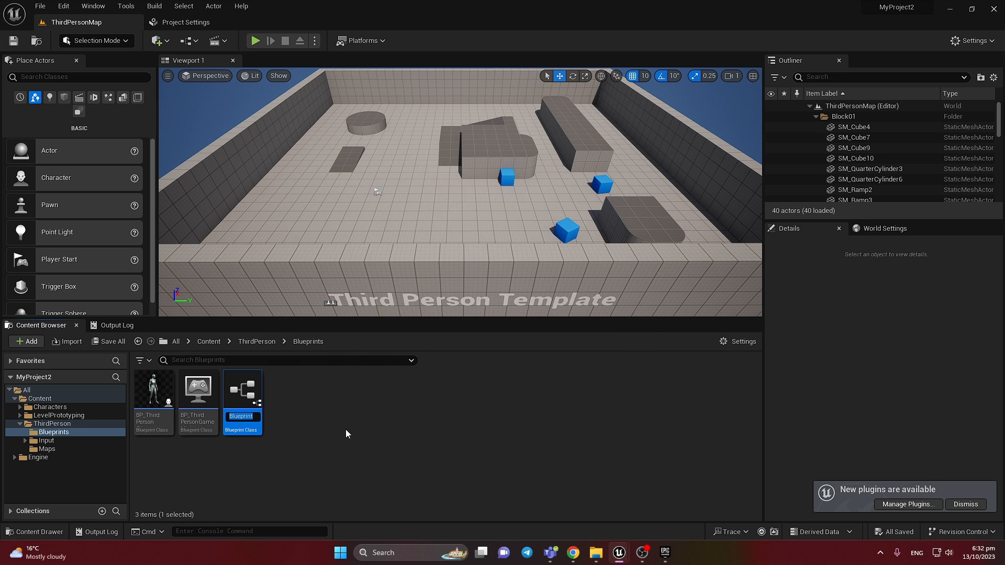
type("3P_PAwn")
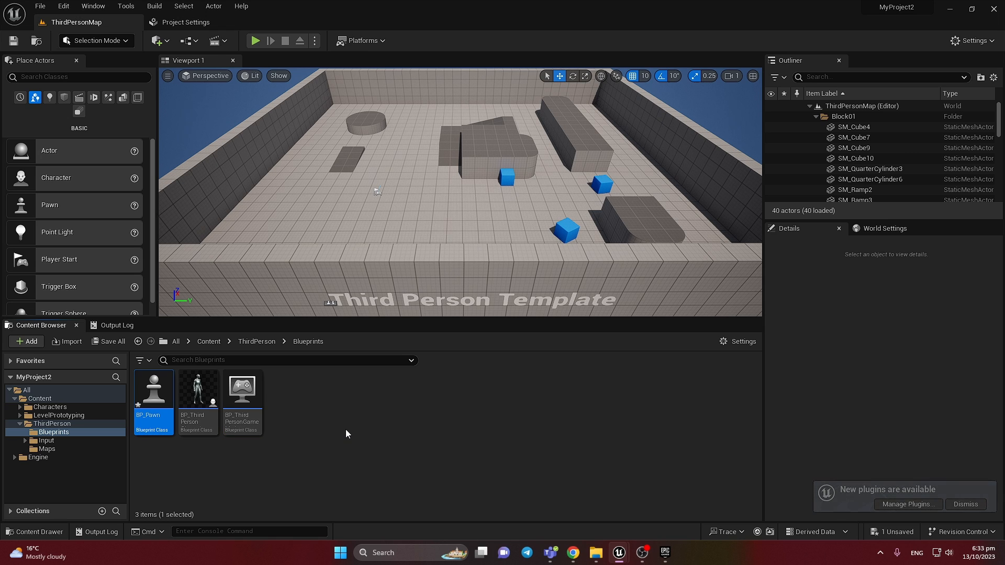
double_click(153, 389)
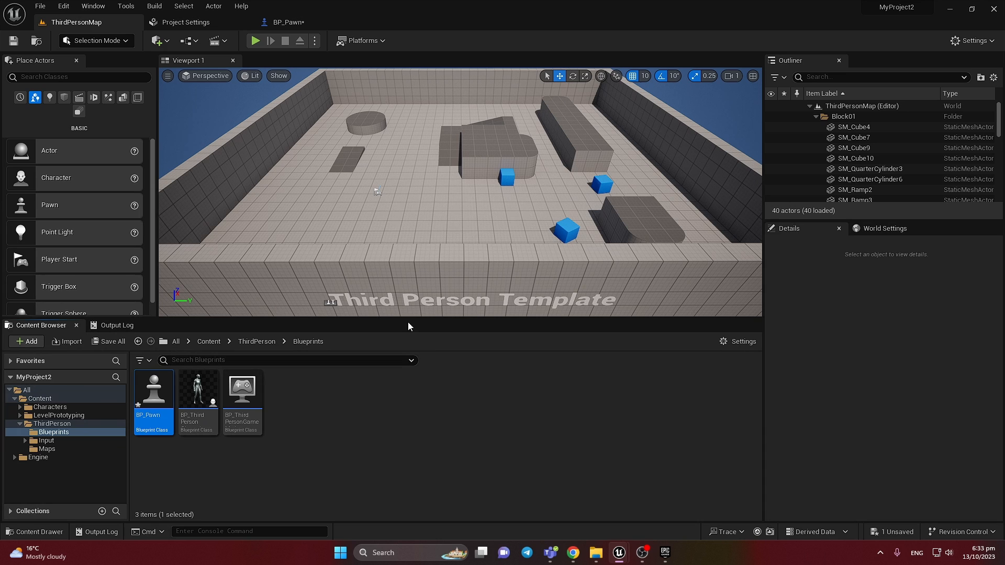
Step: Set BP_ThirdPersonGameMode's Default Pawn Class to BP_Pawn
double_click(242, 389)
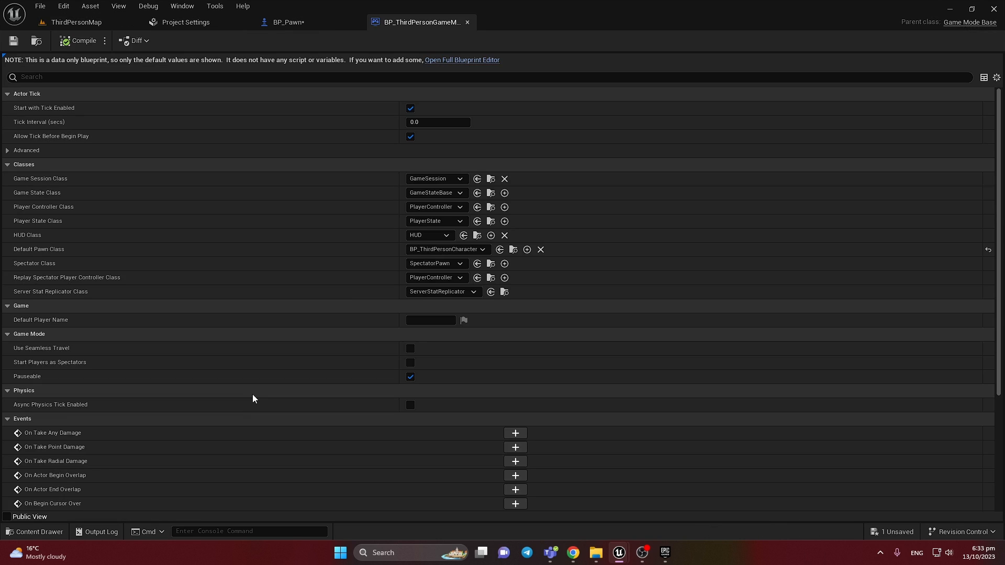
left_click(429, 235)
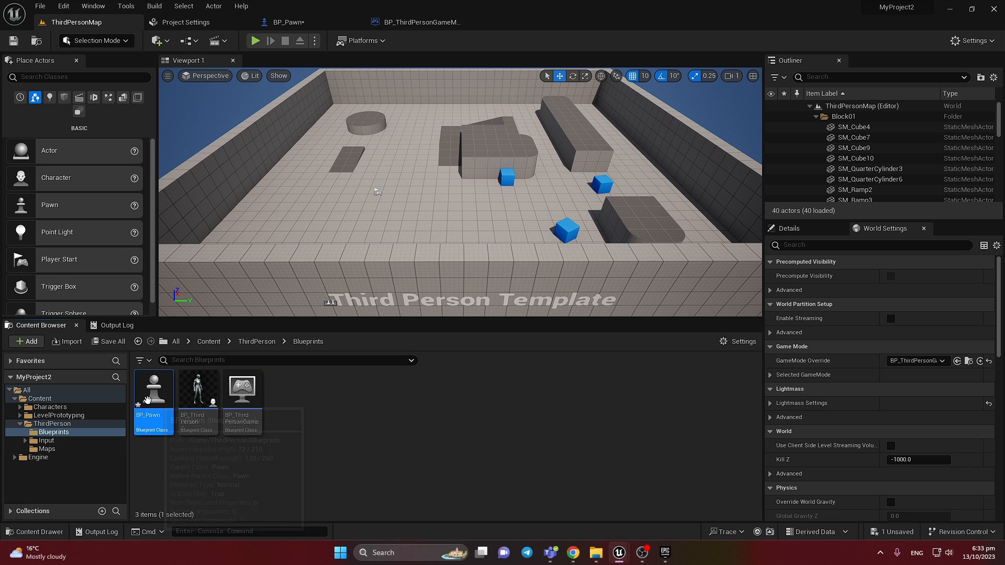
left_click(415, 22)
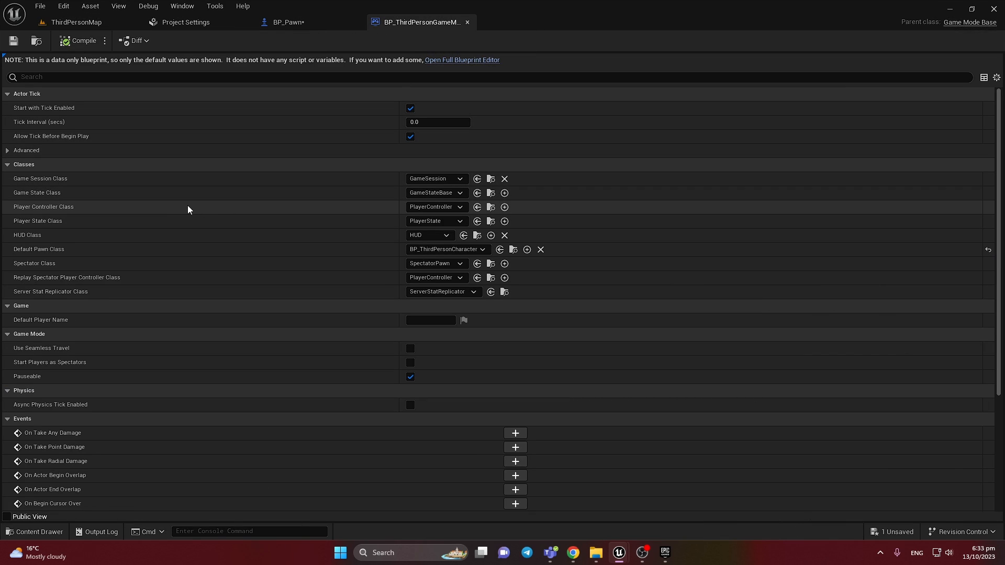
mouse_move(57, 255)
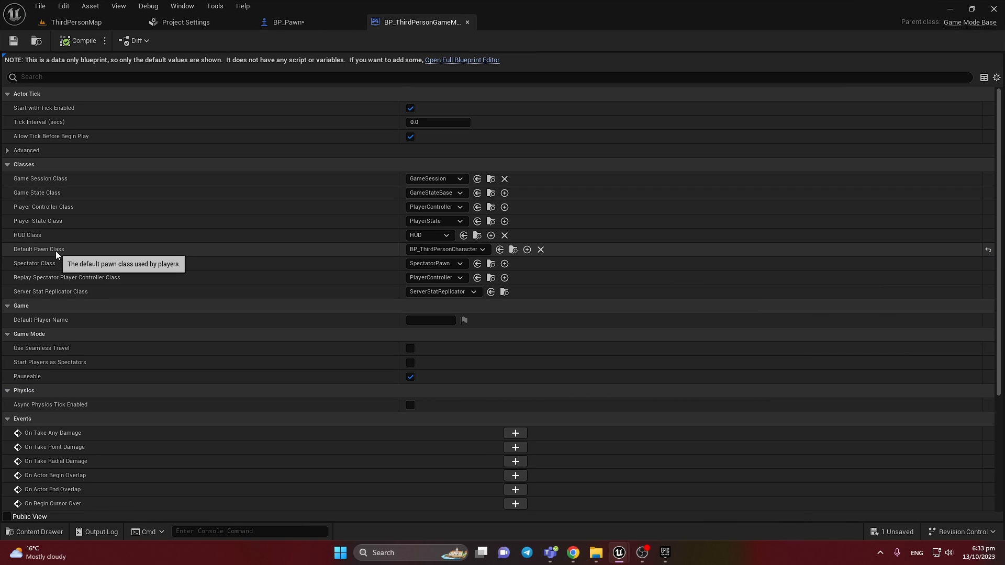
left_click(446, 249)
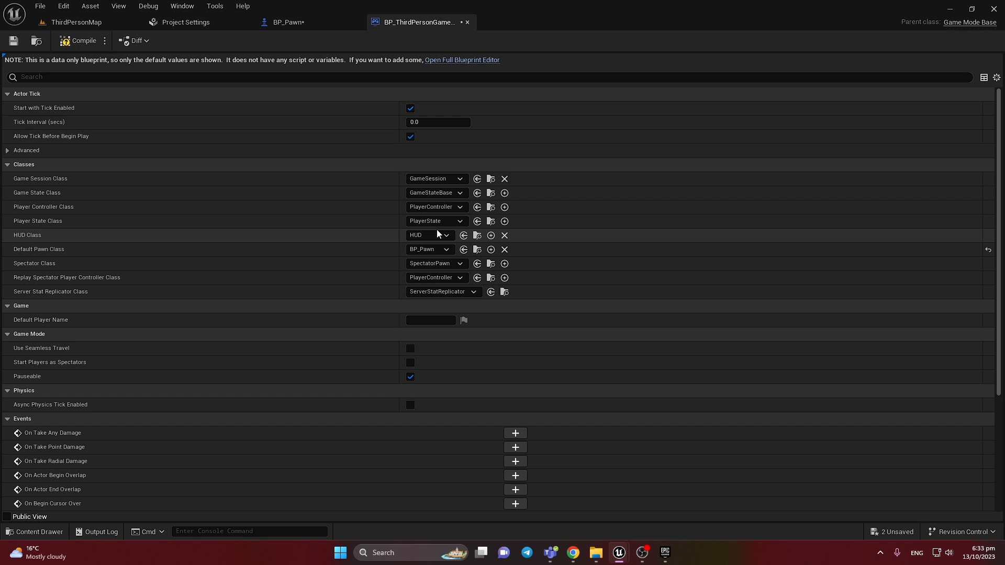
left_click(77, 22)
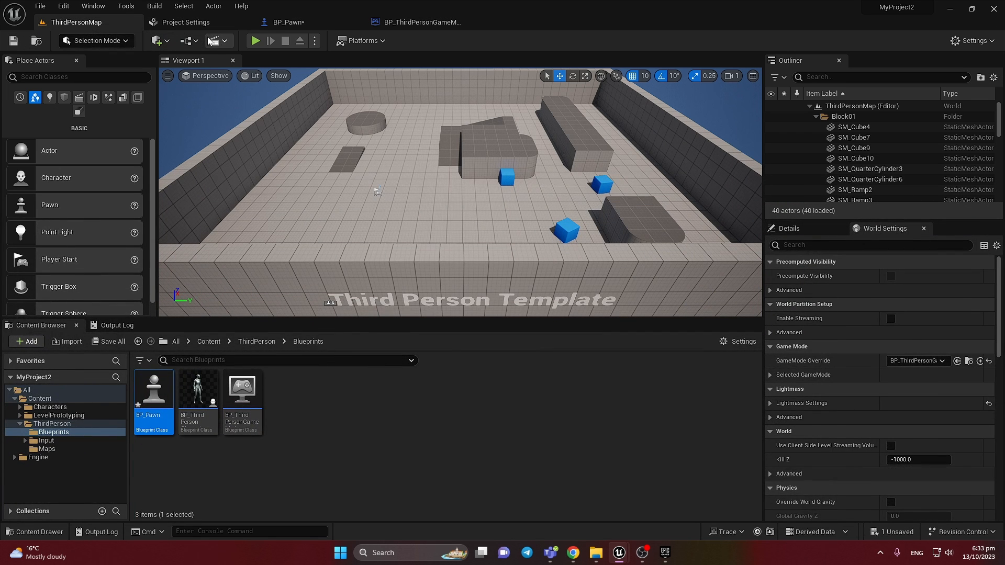
Step: Play-test the level briefly, then bring up BP_Pawn's event graph and the third person character blueprint
left_click(255, 40)
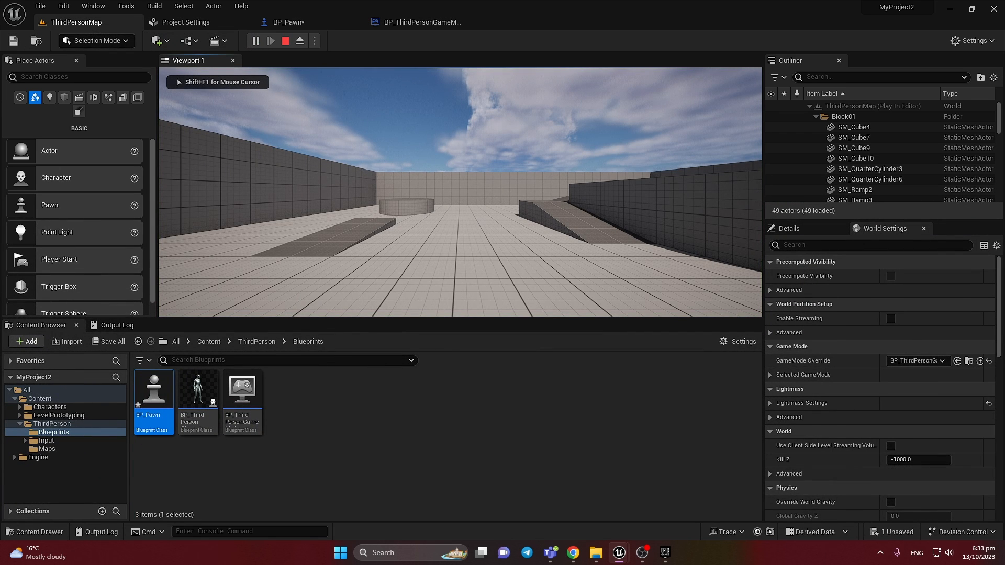
left_click(285, 40)
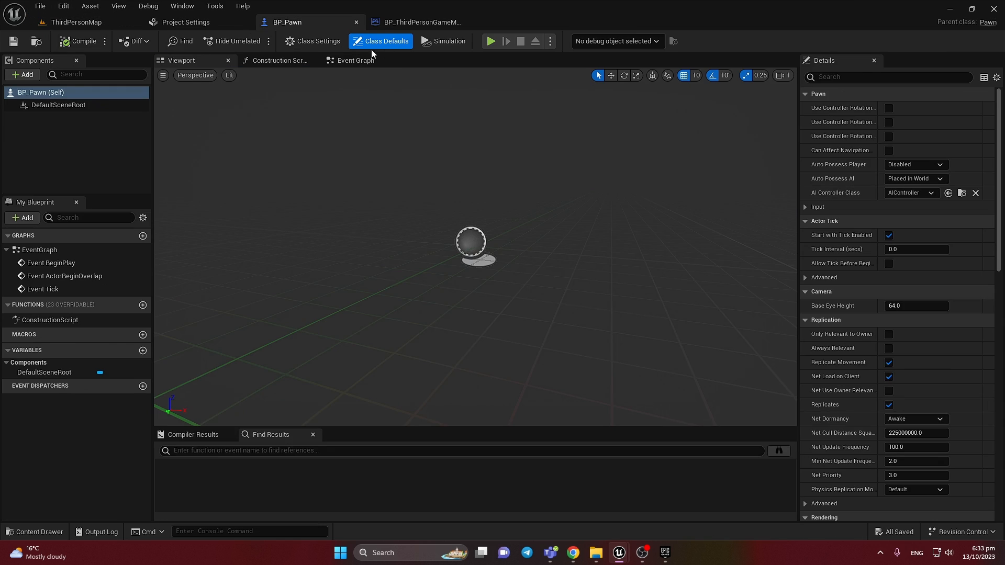
left_click(355, 61)
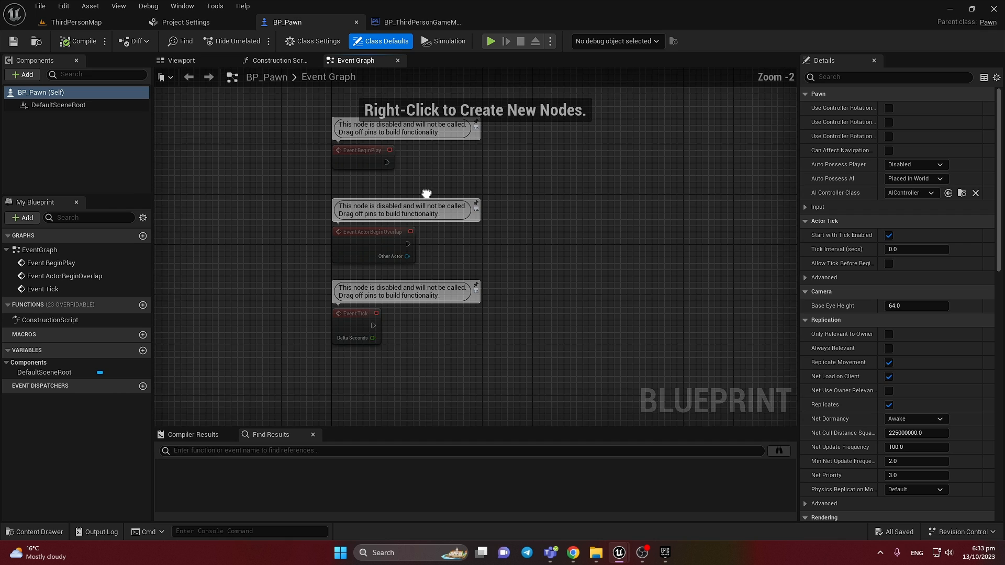
left_click(74, 22)
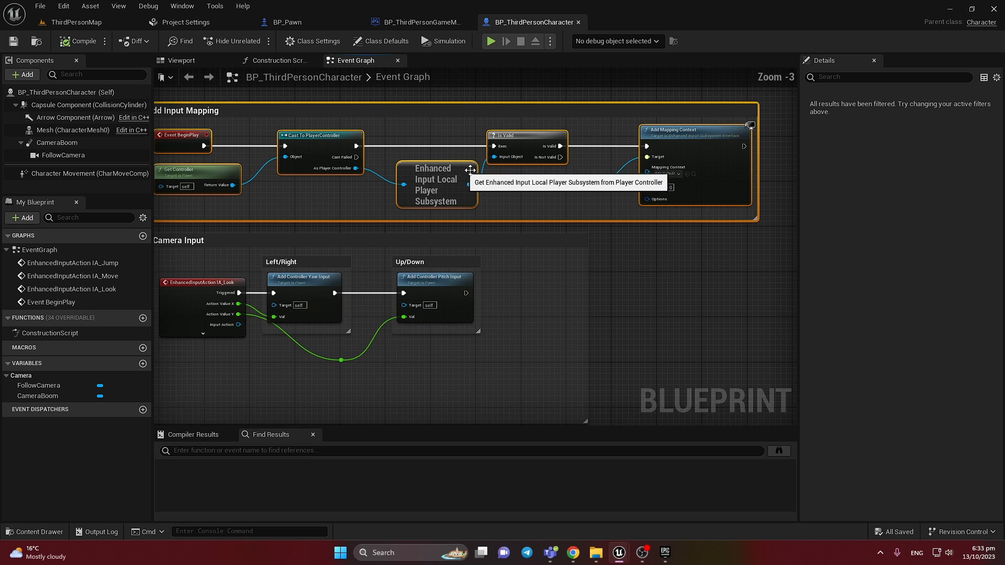
Step: Copy the Add Input Mapping begin-play nodes from BP_ThirdPersonCharacter into BP_Pawn's event graph
left_click(420, 22)
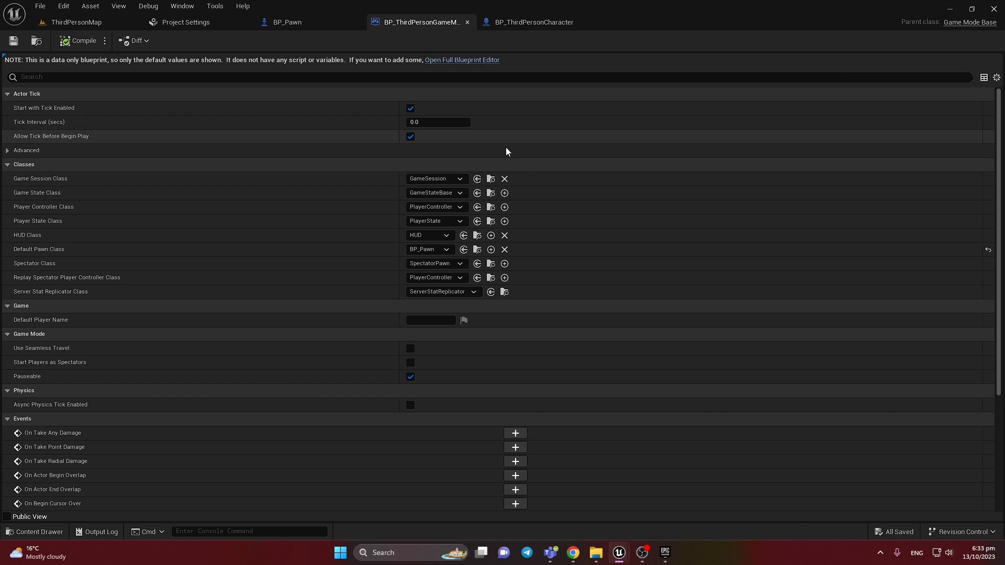
left_click(287, 22)
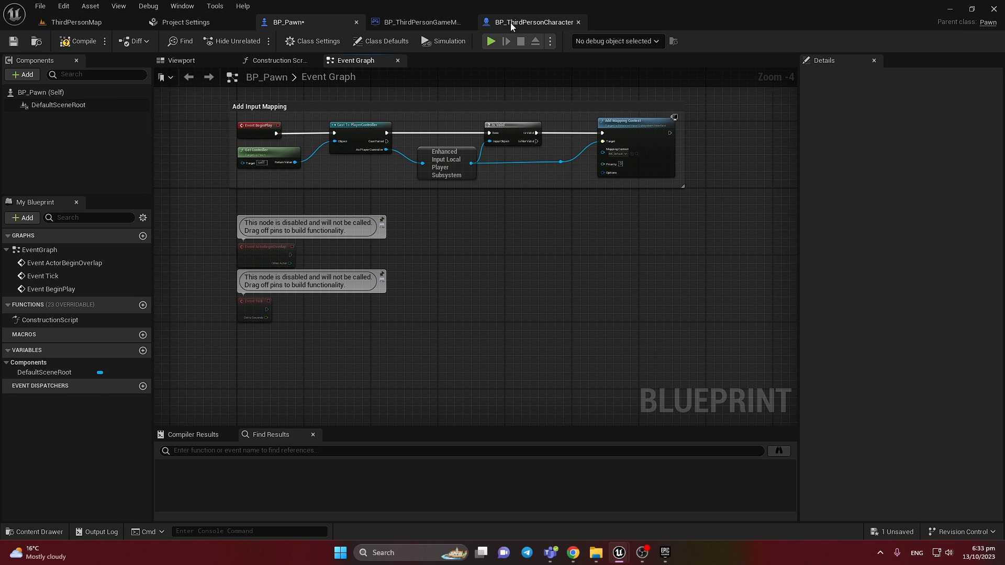
left_click(533, 22)
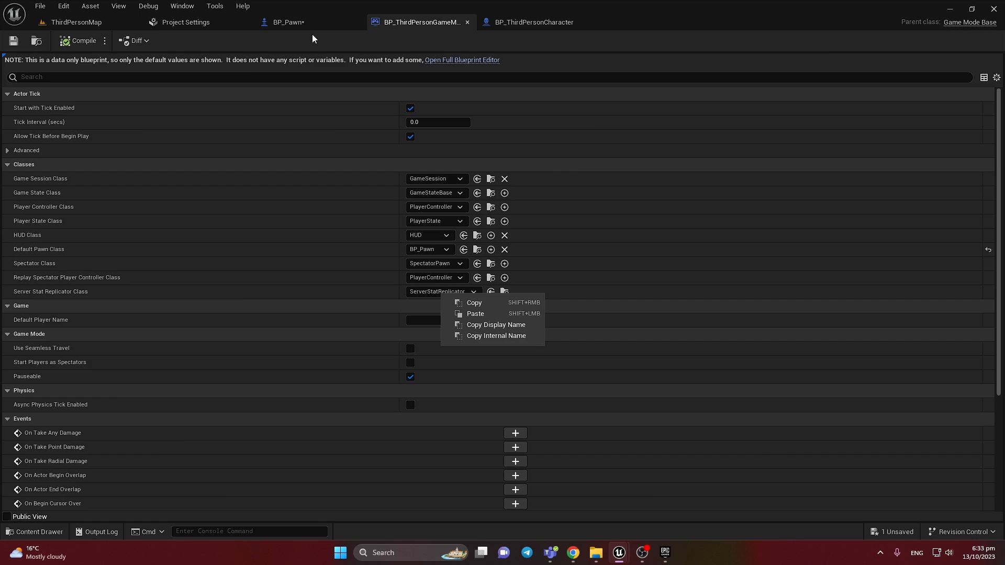
left_click(287, 22)
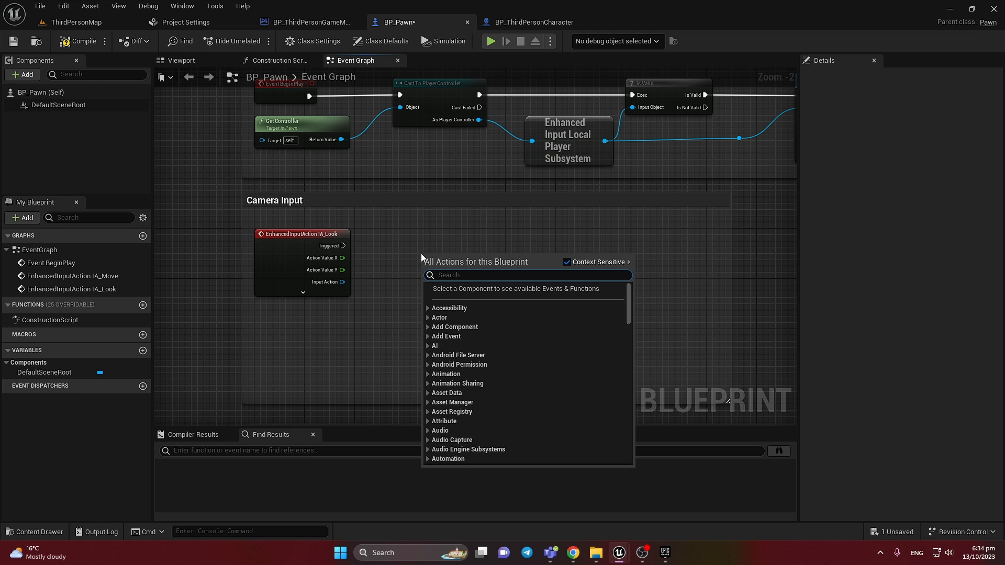
Step: Add an Add Controller Yaw Input node after the IA_Look event
type("add")
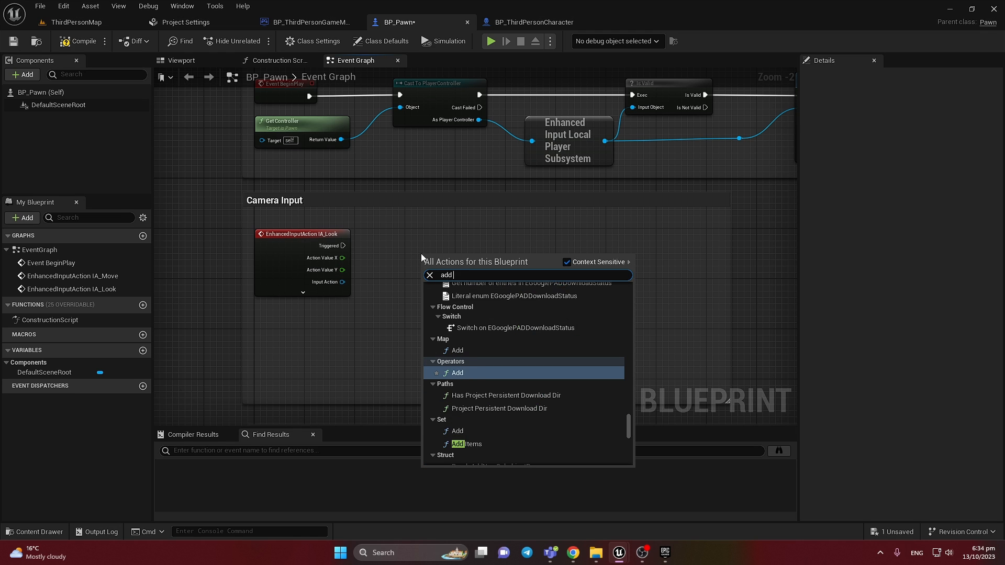
type("con")
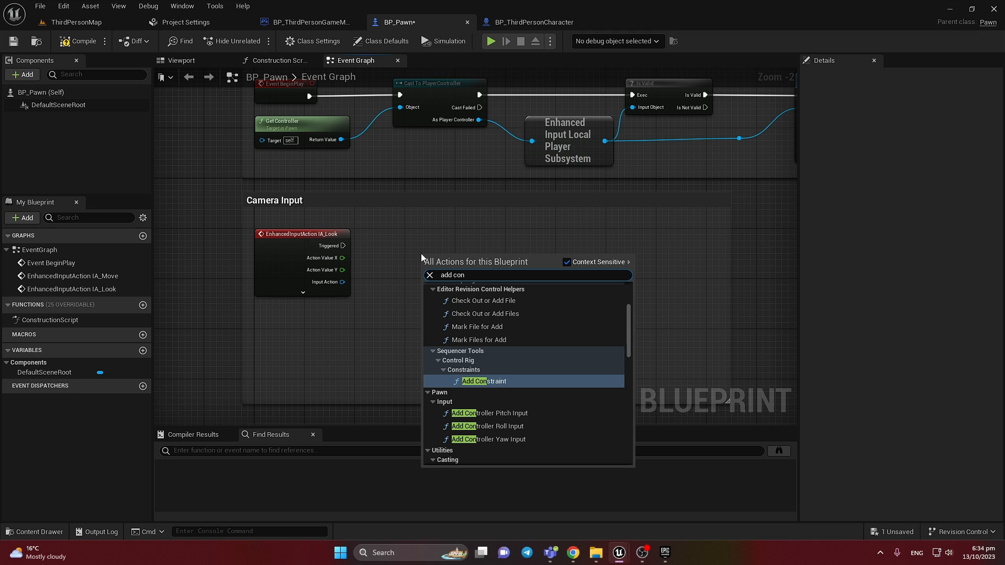
left_click(490, 439)
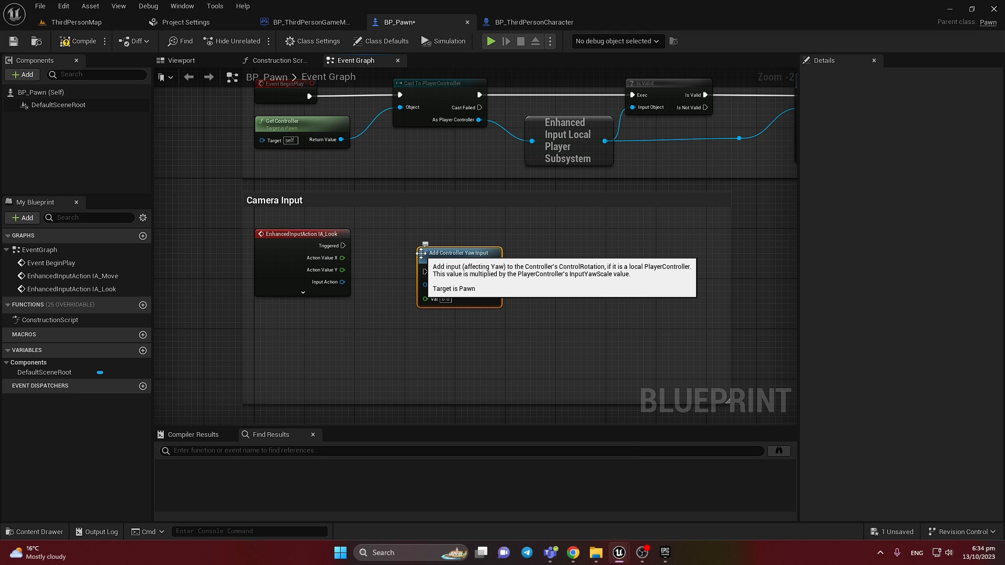
left_click_drag(459, 252, 415, 233)
type("add cont")
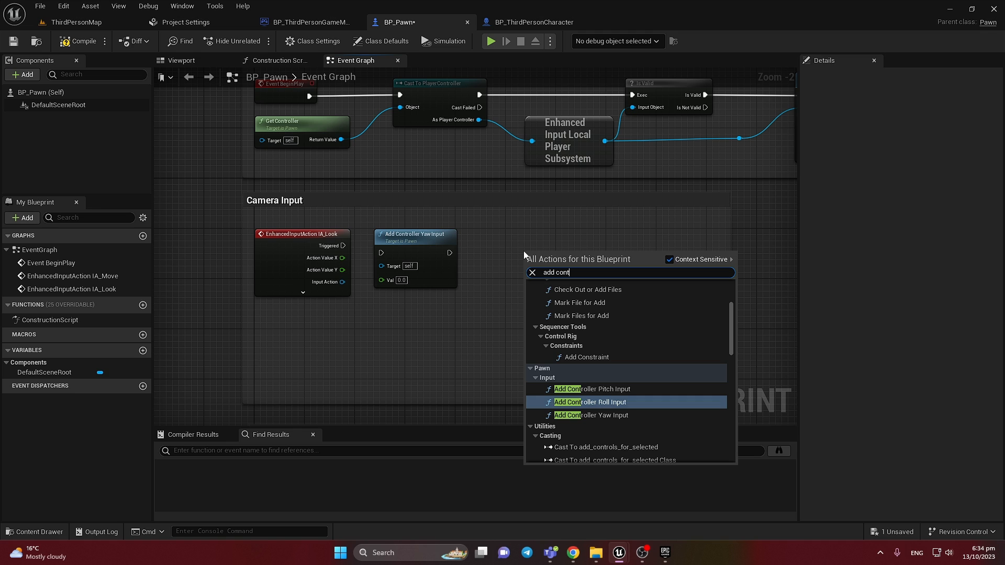
Step: Chain an Add Controller Pitch Input node and wire Action Value X into Yaw Val
left_click(591, 389)
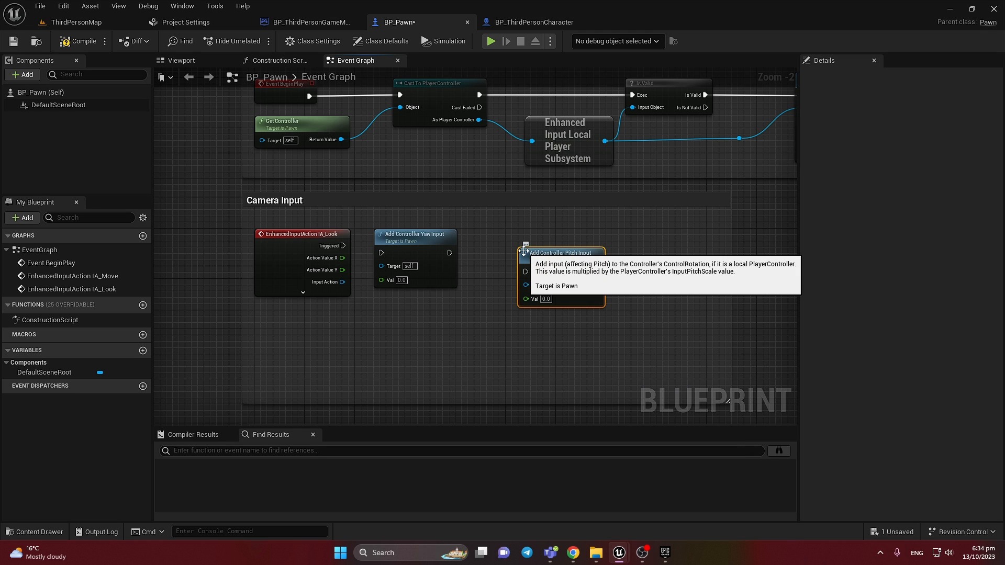
left_click_drag(458, 253, 525, 271)
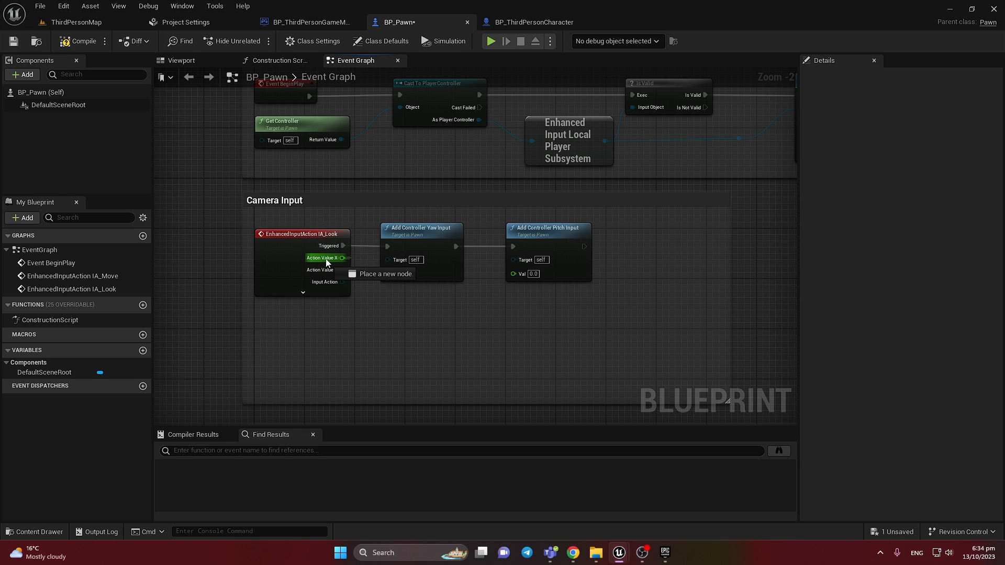
left_click_drag(344, 258, 388, 273)
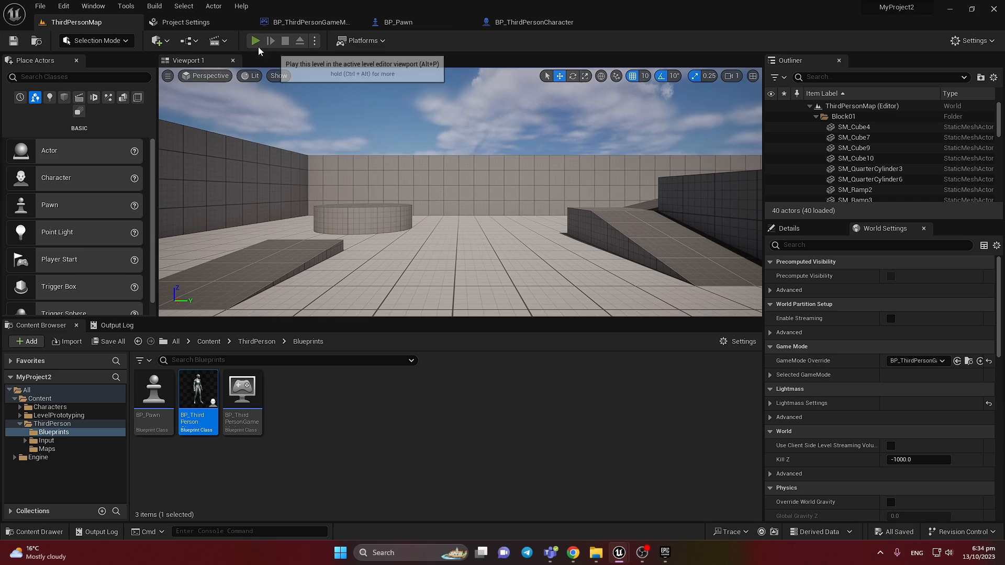
Step: Play-test the level, then add a Floating Pawn Movement component to BP_Pawn
left_click(254, 41)
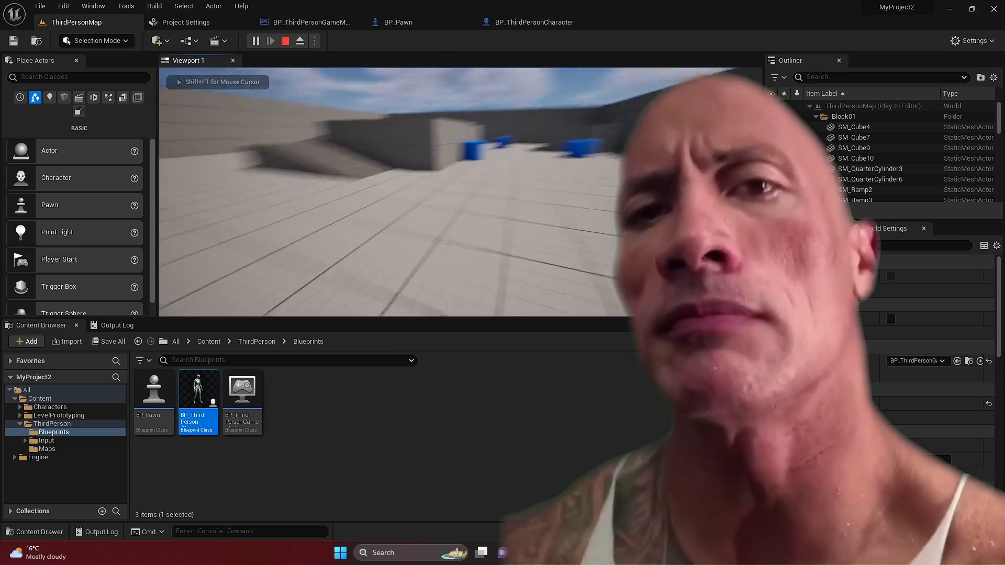
left_click(285, 41)
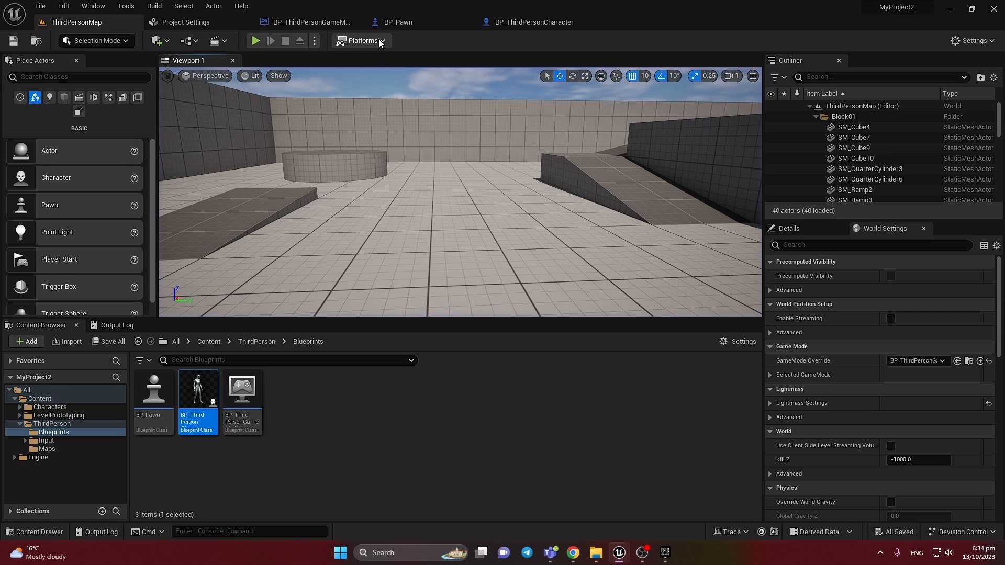
left_click(397, 22)
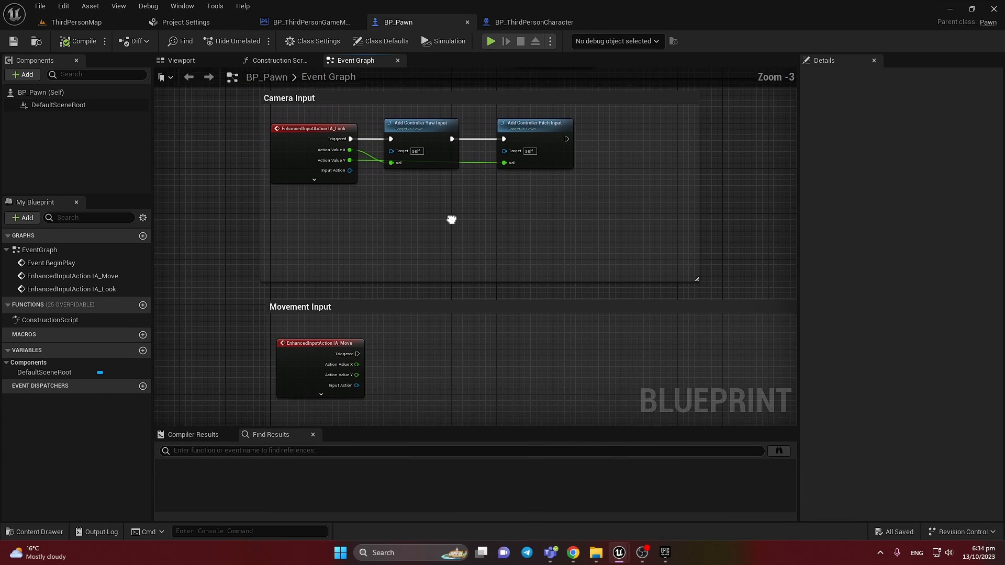
scroll("down", 3)
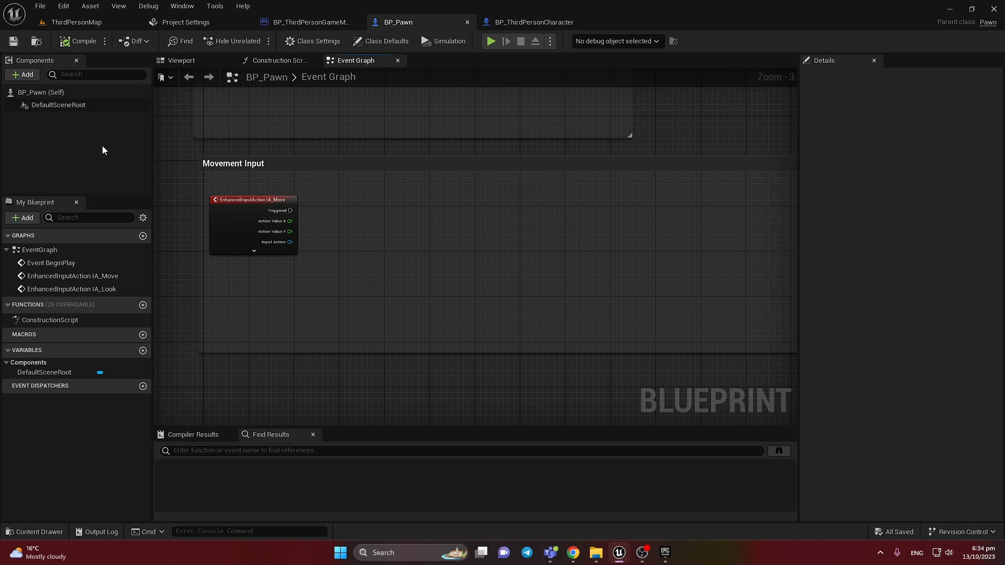
left_click(21, 75)
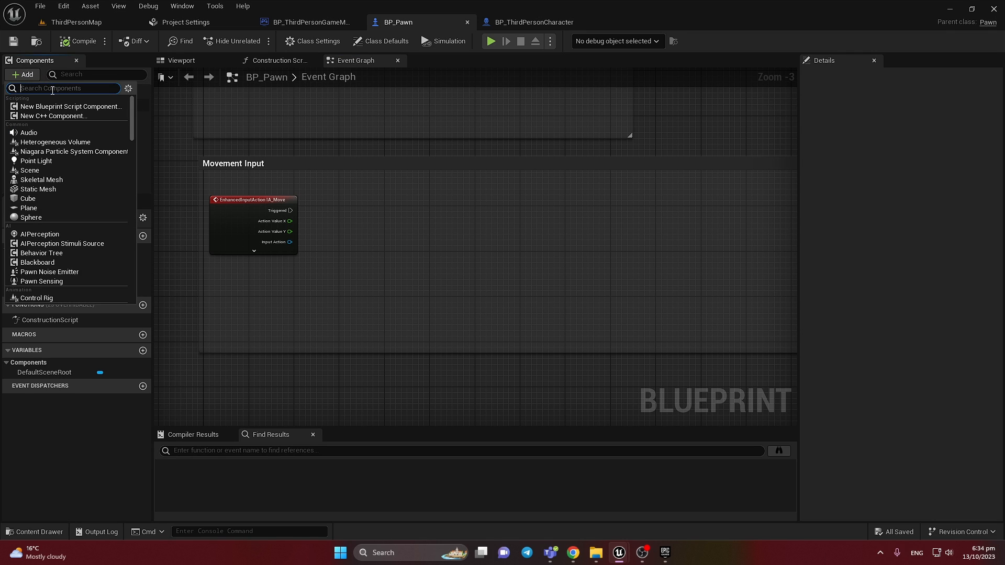
type("floa")
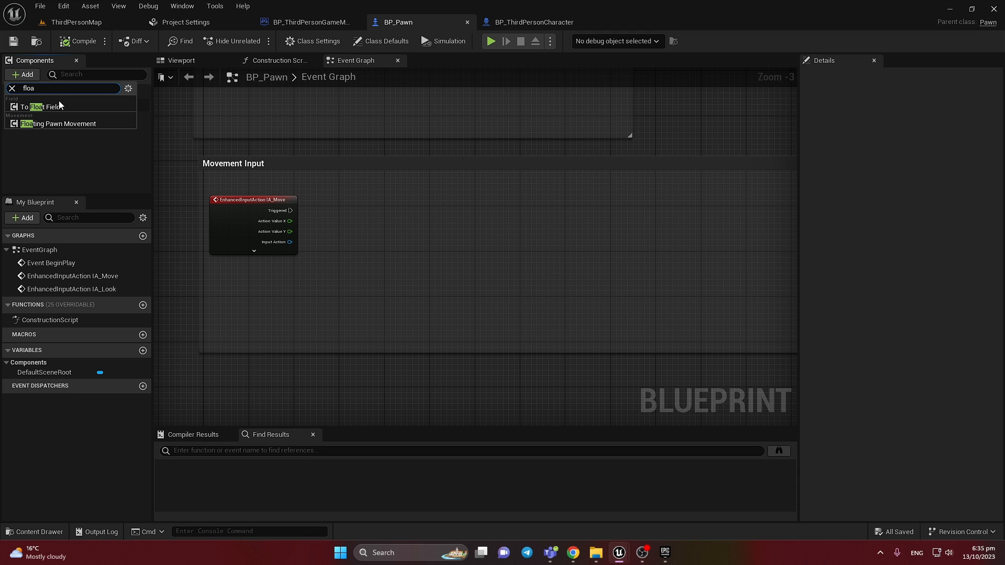
left_click(62, 123)
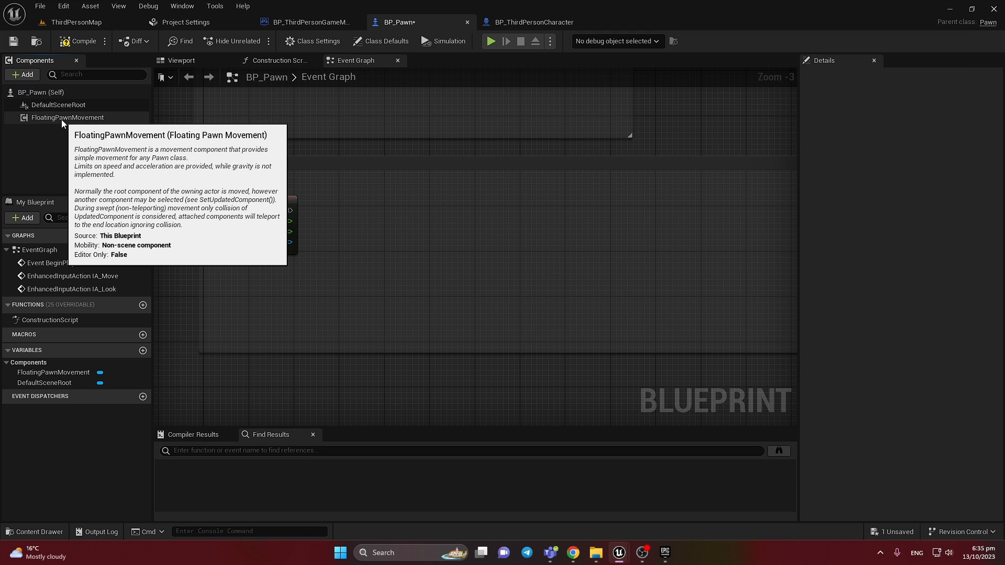
left_click(68, 118)
type("add")
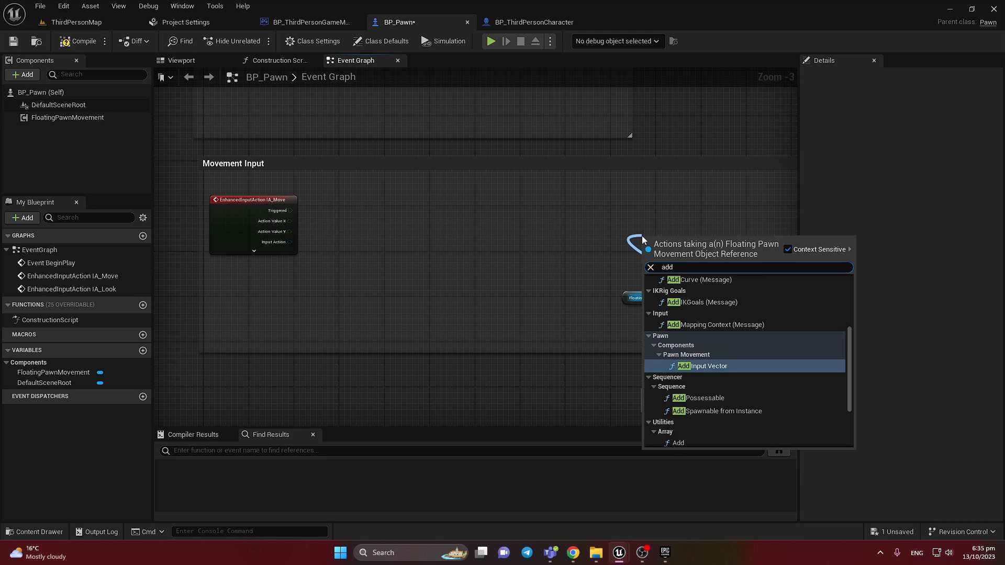
Step: Create an Add Input Vector node driven by the IA_Move Triggered pin
left_click(688, 366)
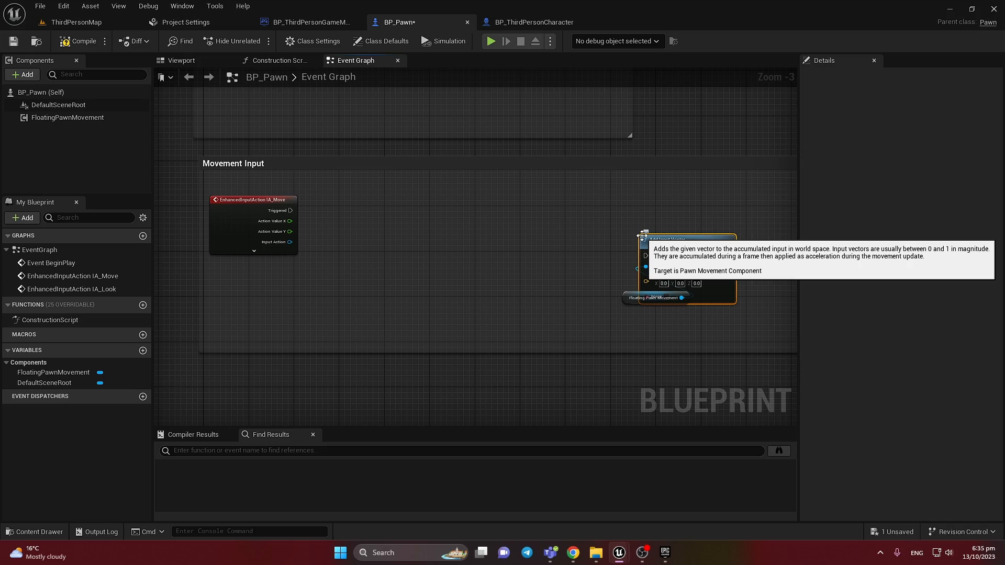
left_click_drag(293, 211, 646, 255)
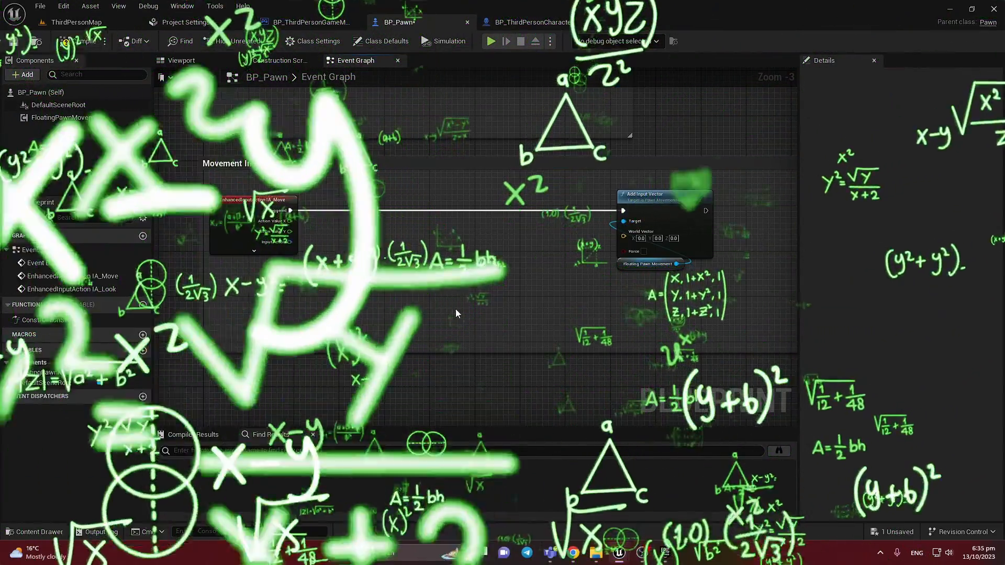
Step: Get the forward and right vectors from Get Control Rotation
type("ge")
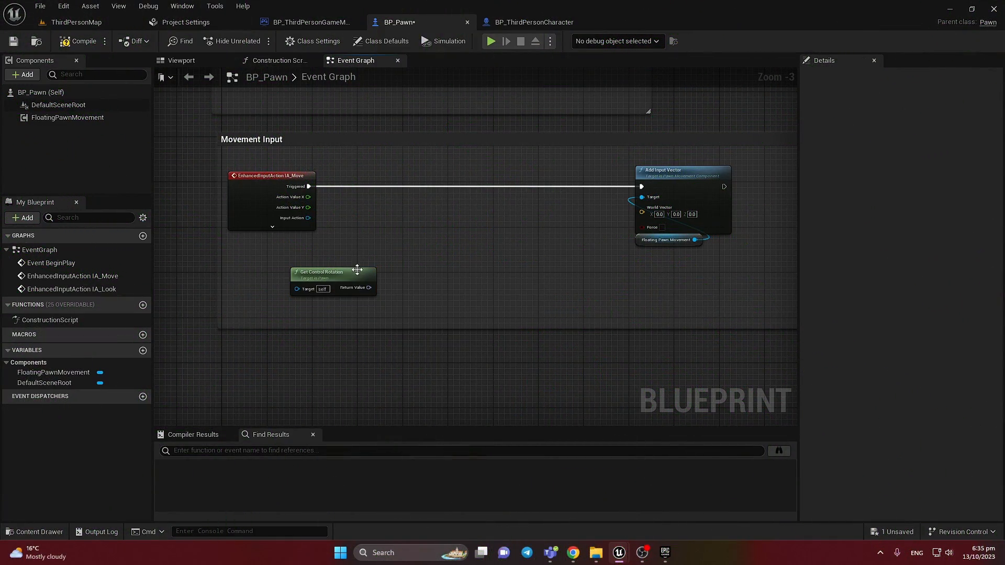
type("get forw")
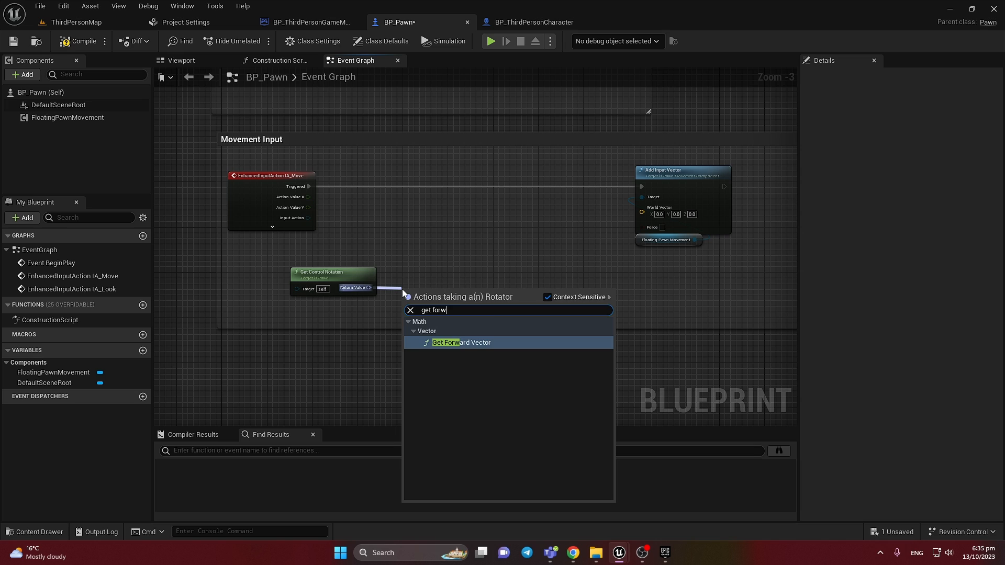
left_click(462, 342)
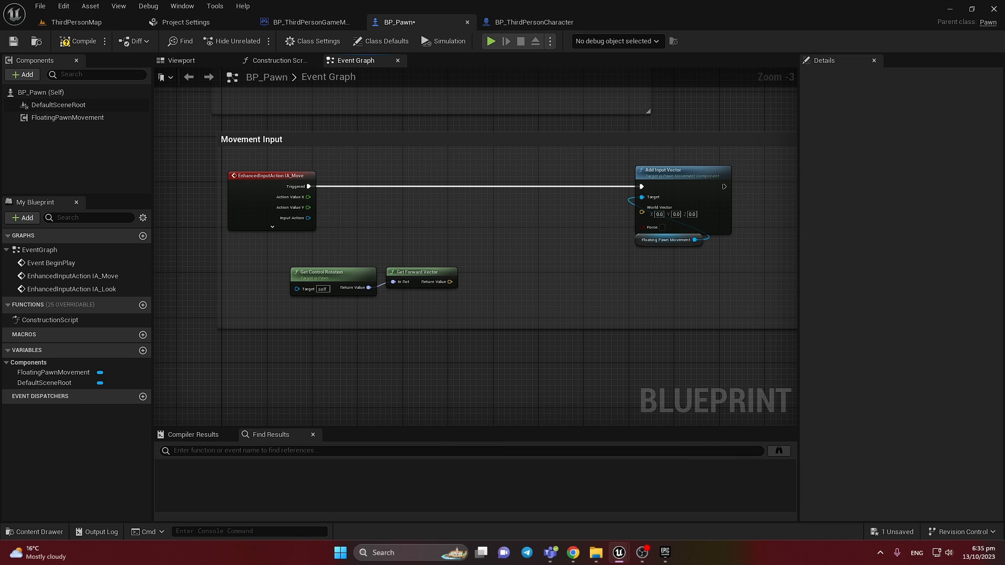
left_click_drag(369, 288, 390, 308)
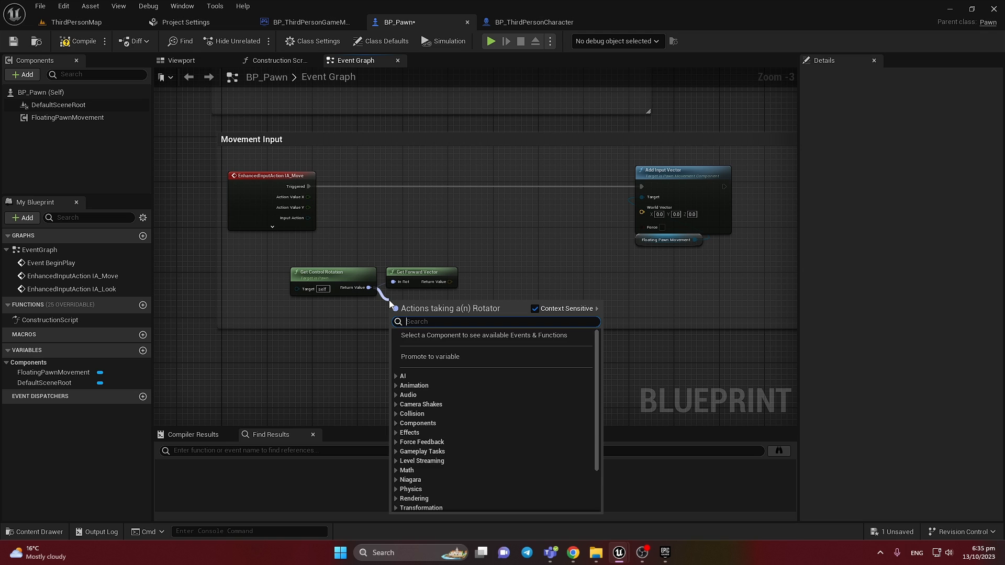
type("get r")
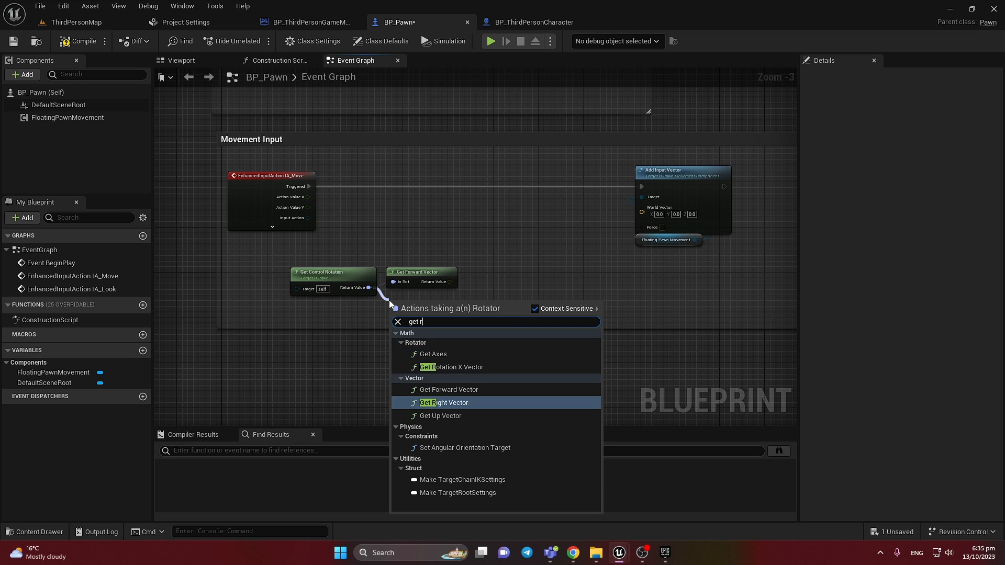
left_click(443, 402)
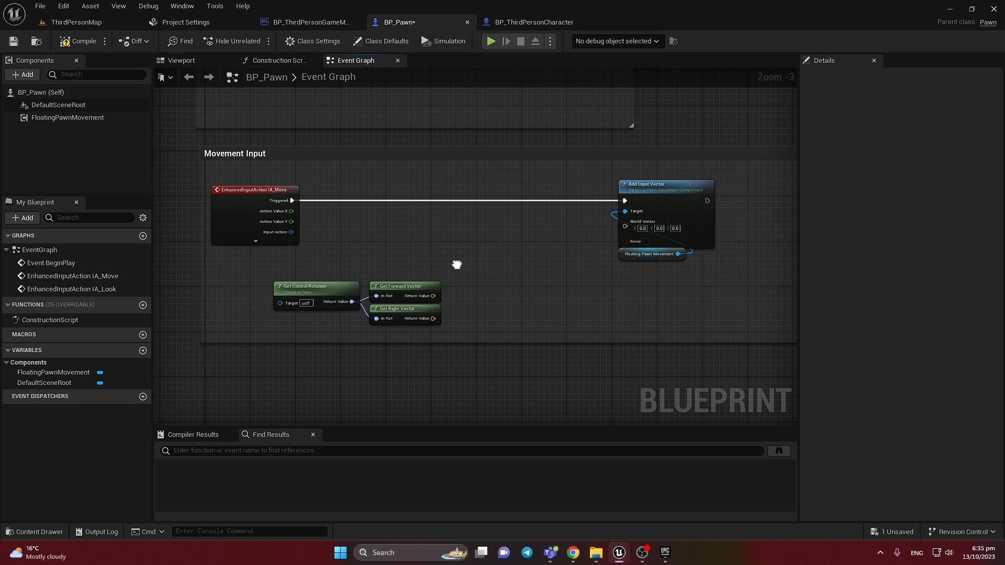
mouse_move(291, 212)
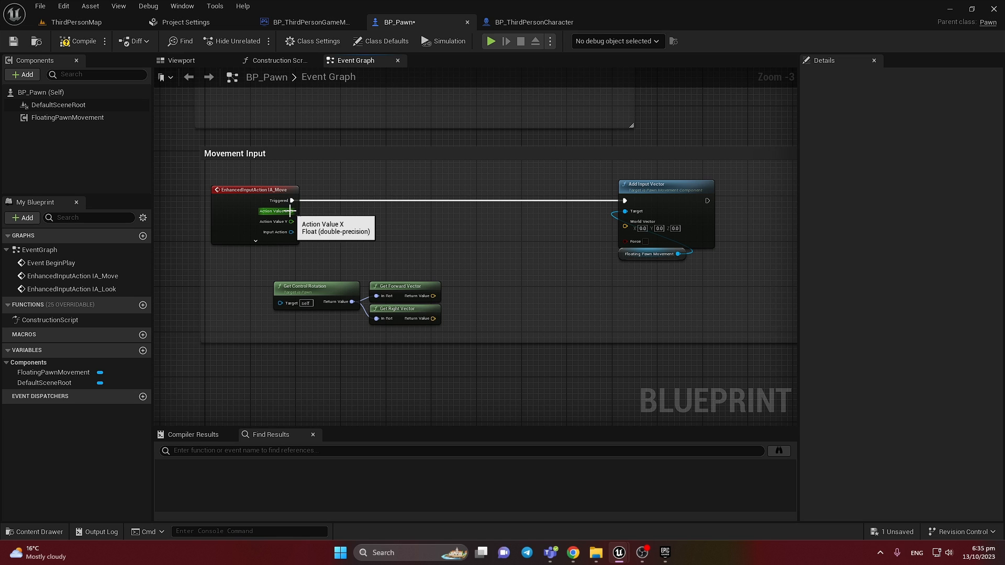
Step: Multiply the right vector by Action Value X and the forward vector by Action Value Y
left_click_drag(292, 211, 375, 222)
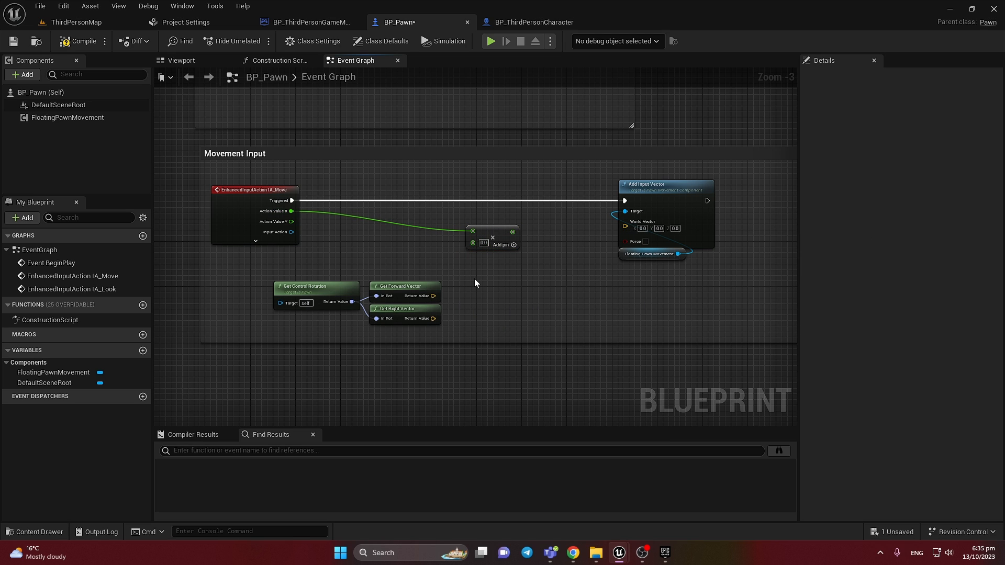
mouse_move(446, 314)
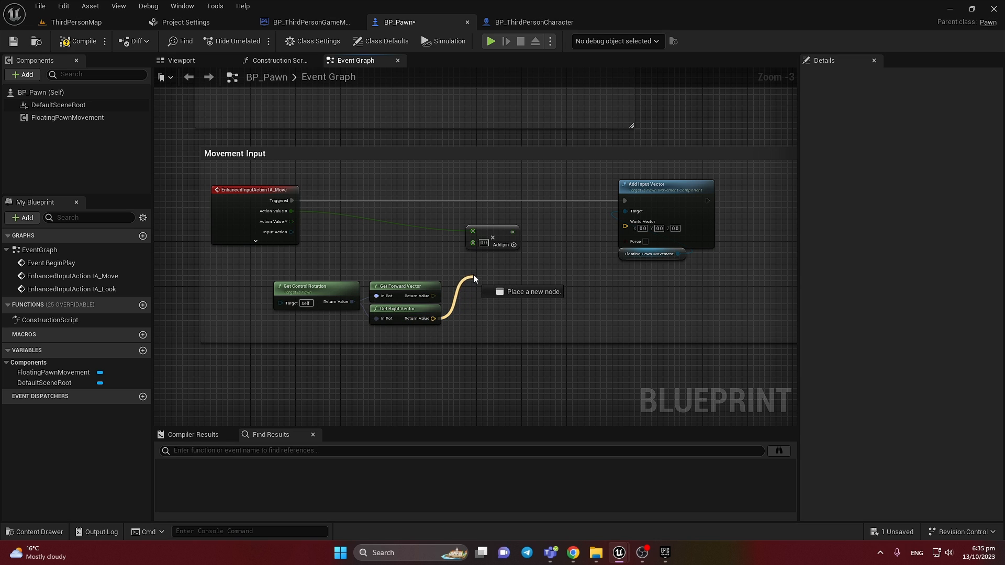
left_click_drag(433, 318, 477, 242)
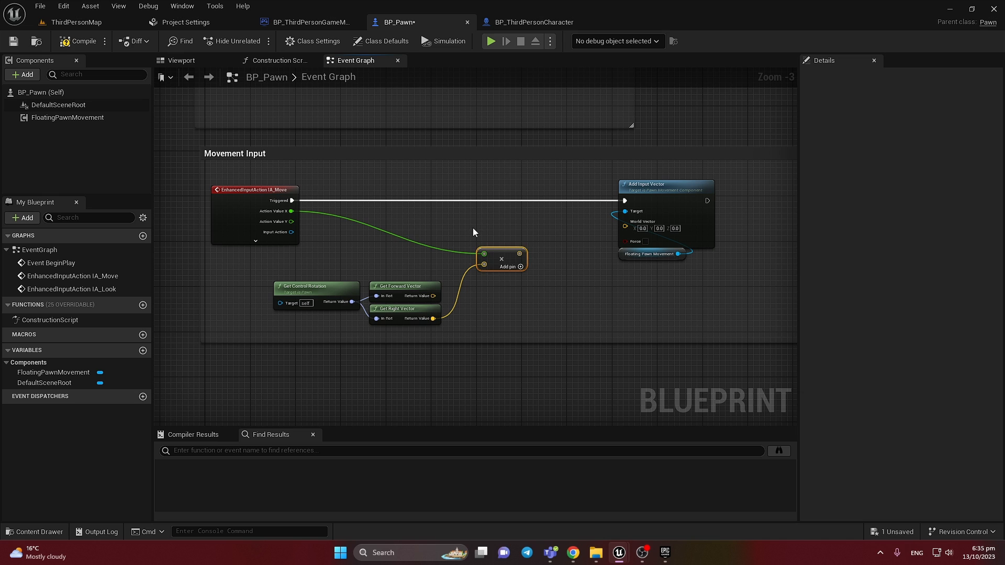
mouse_move(501, 230)
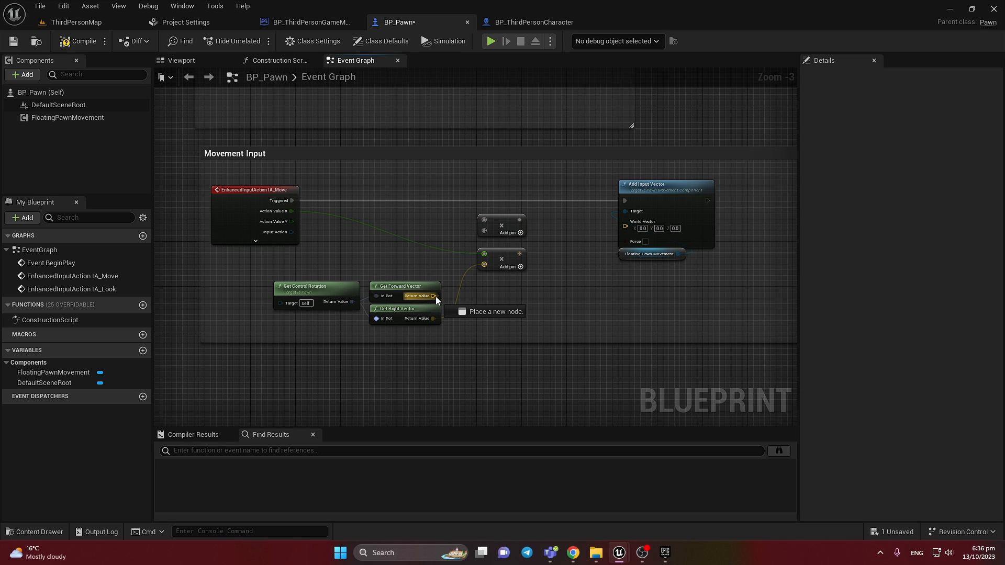
left_click_drag(434, 295, 485, 232)
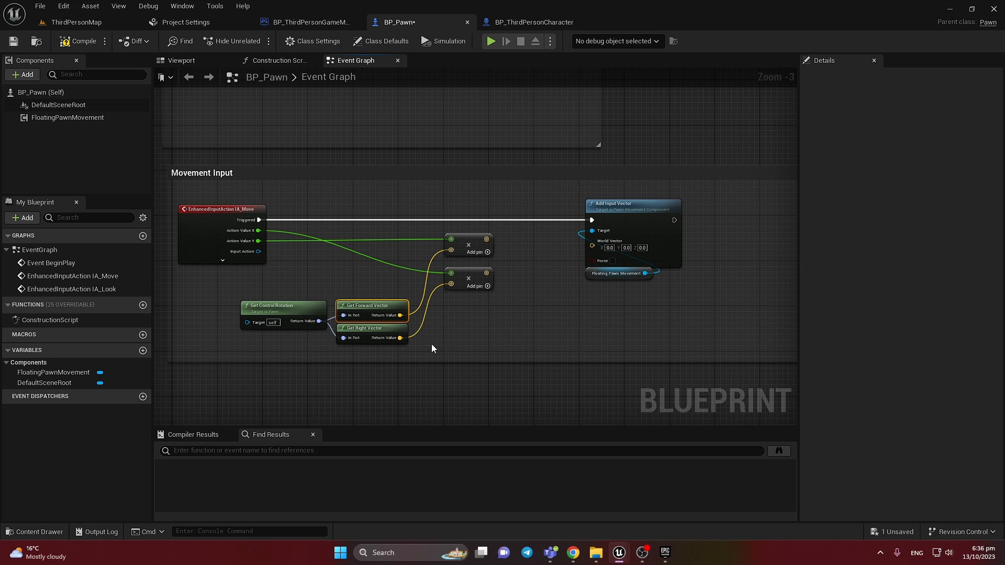
left_click(371, 308)
type("+")
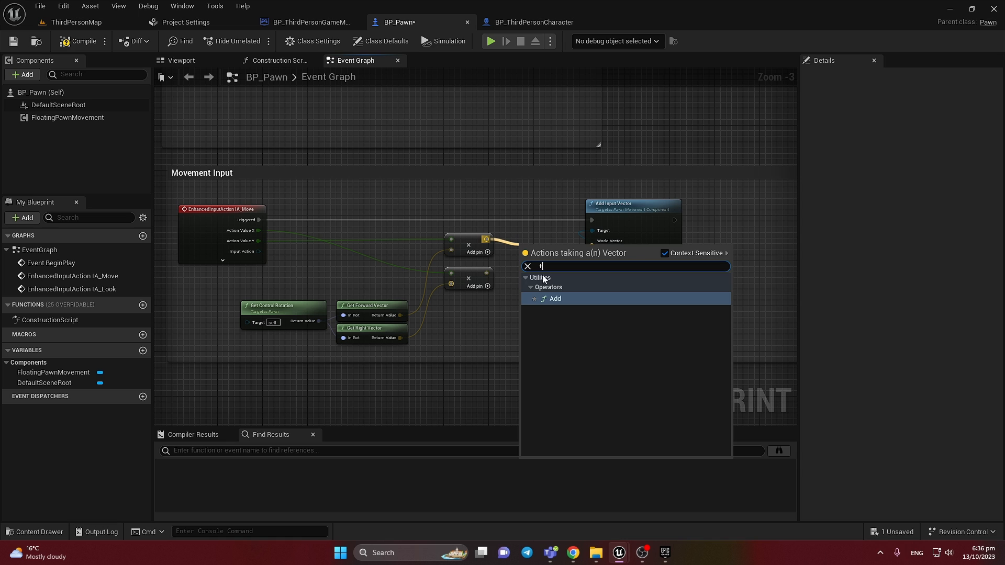
left_click(555, 299)
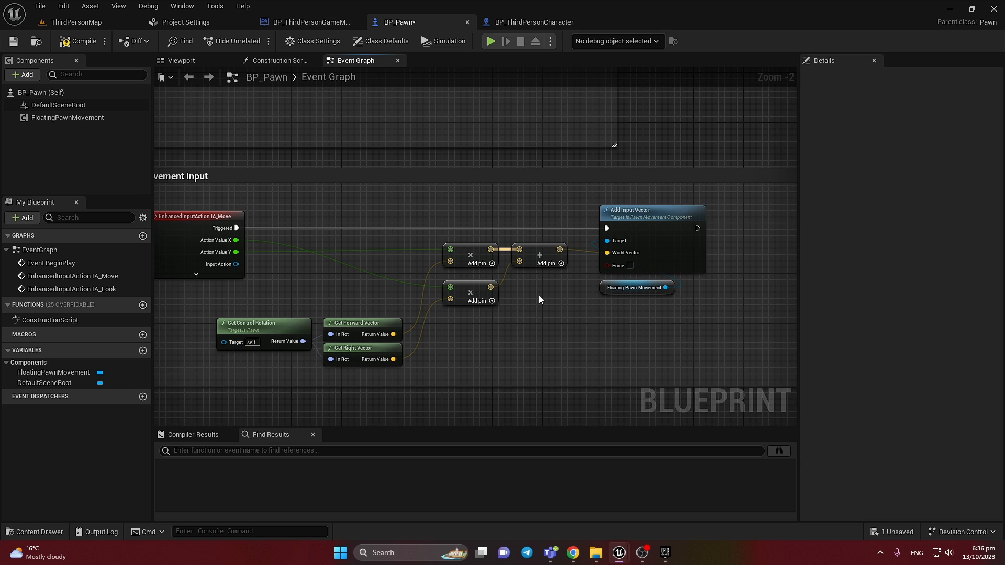
mouse_move(416, 277)
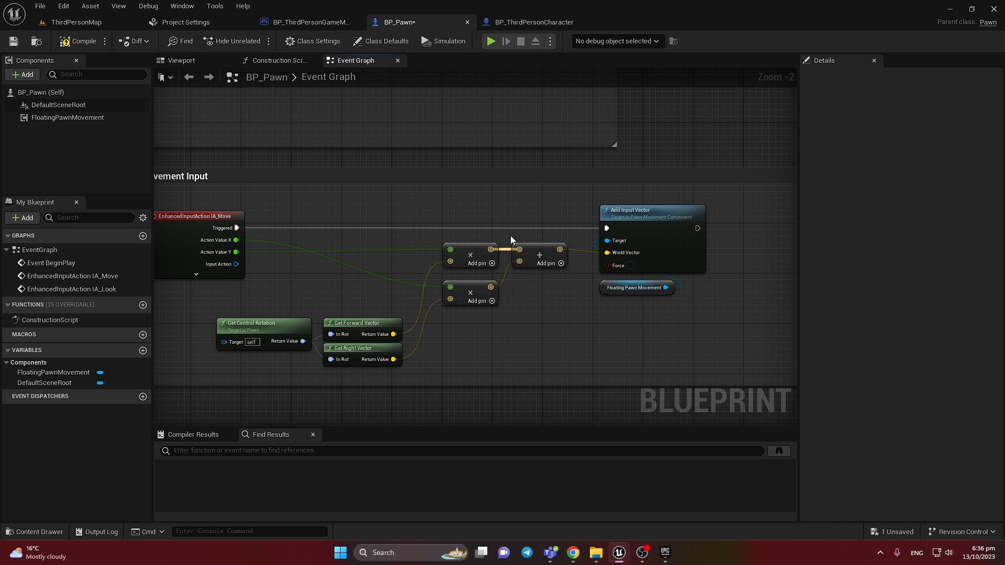
left_click(361, 327)
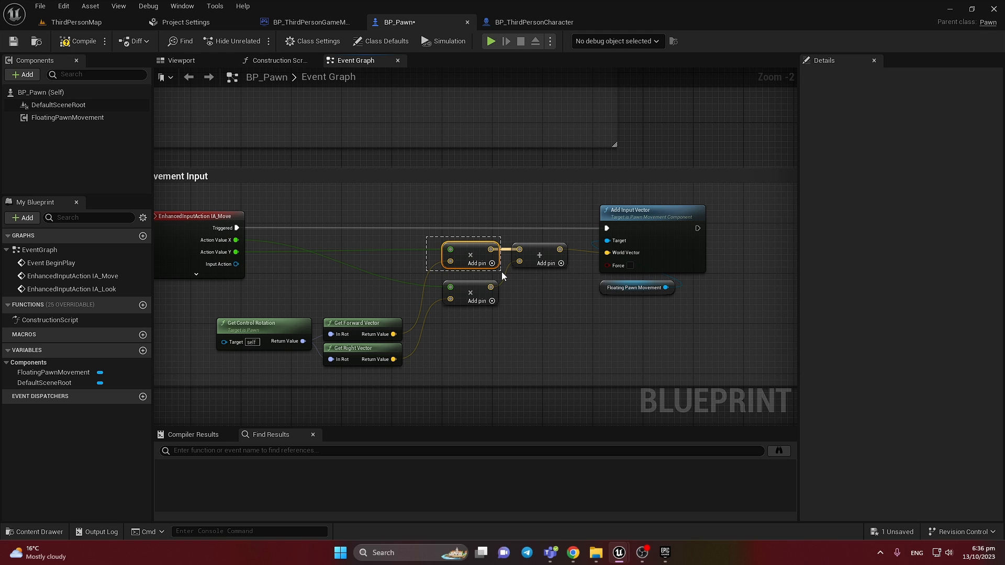
left_click(548, 333)
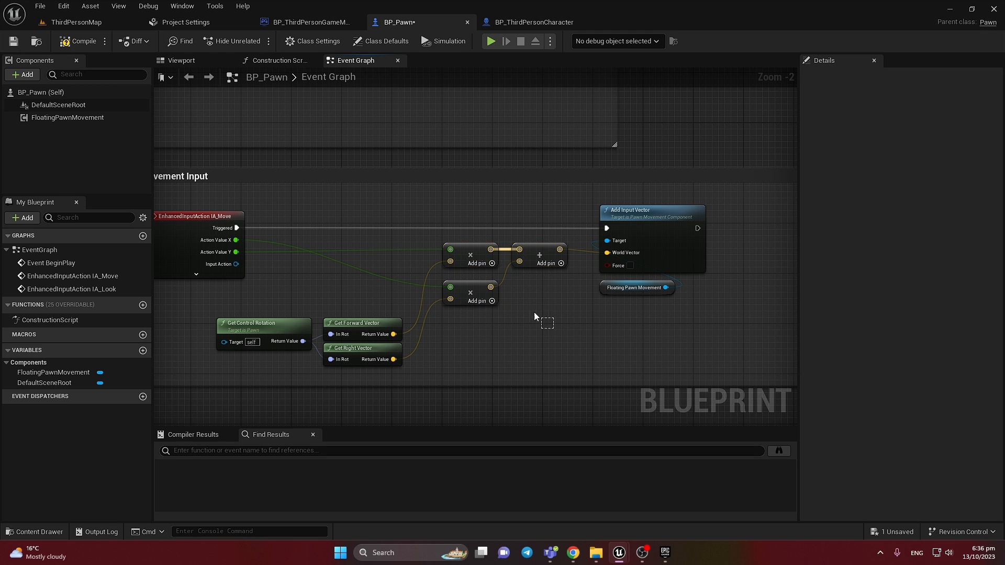
scroll("down", 3)
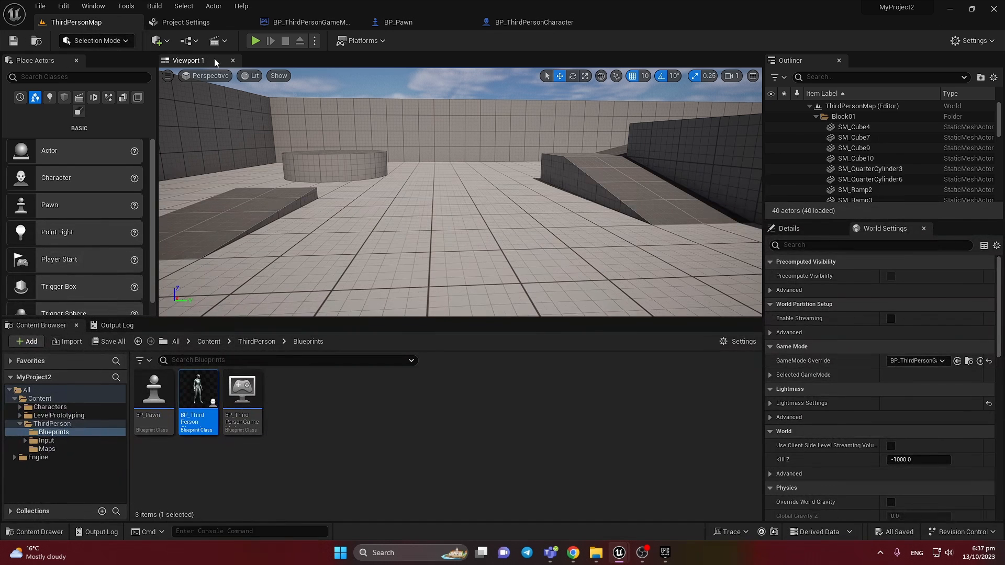
left_click(256, 41)
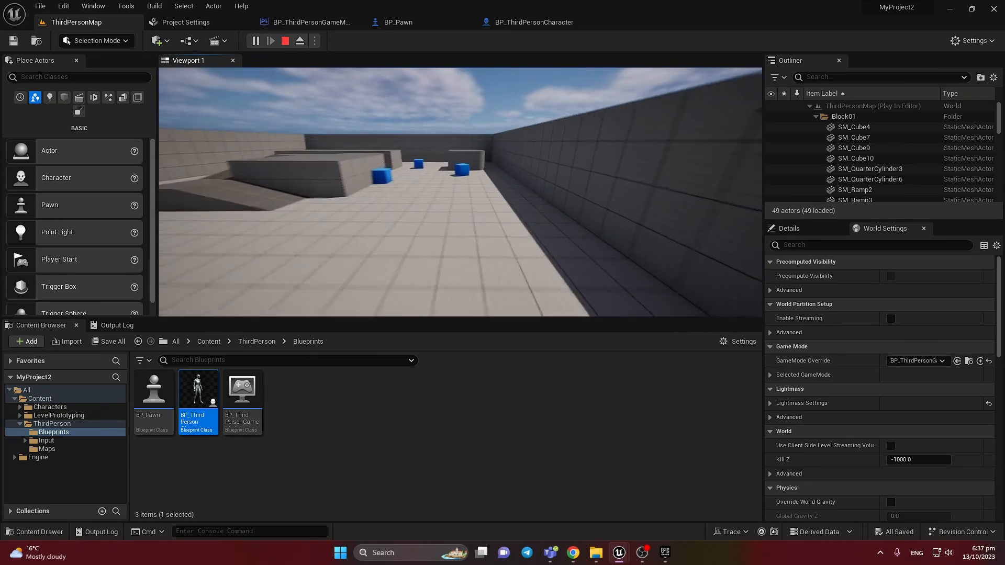
left_click(285, 41)
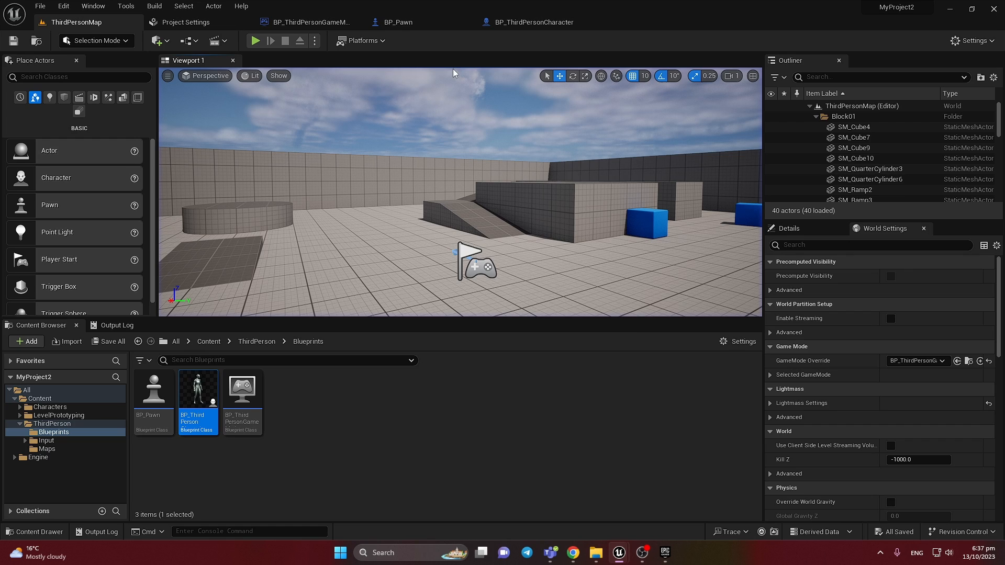
left_click(398, 22)
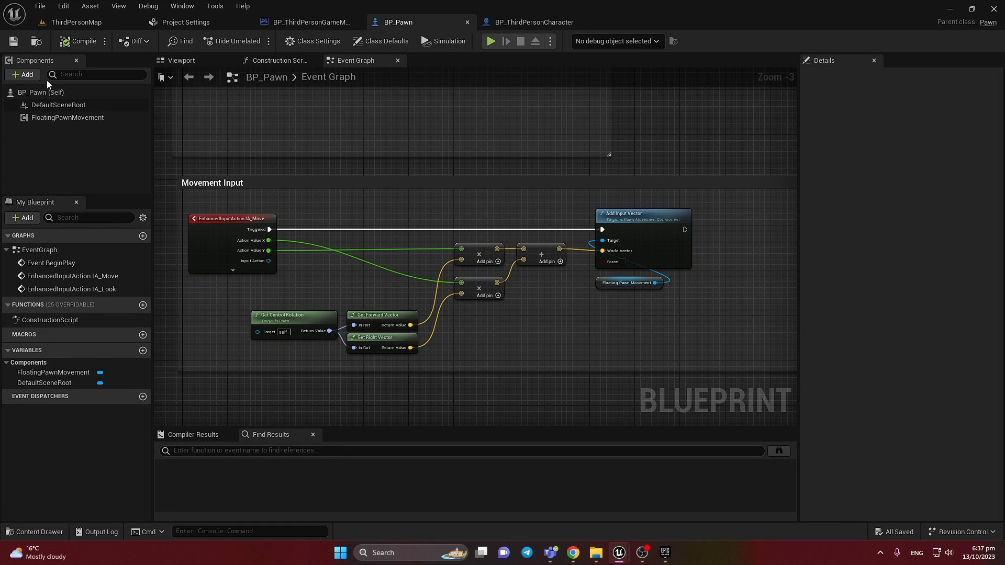
Step: Add a Sphere Collision root component to BP_Pawn and choose its collision preset
left_click(22, 74)
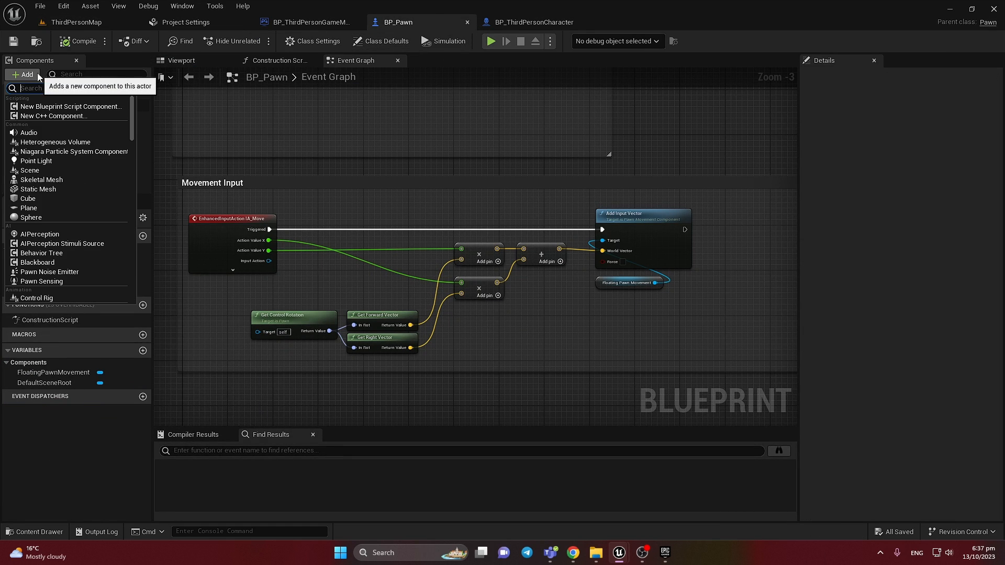
type("s")
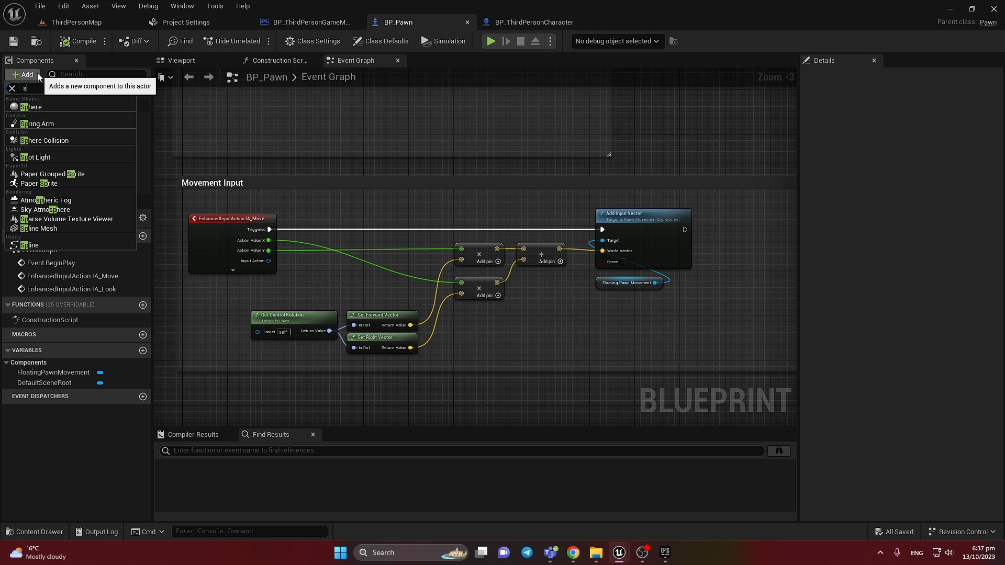
type("phe")
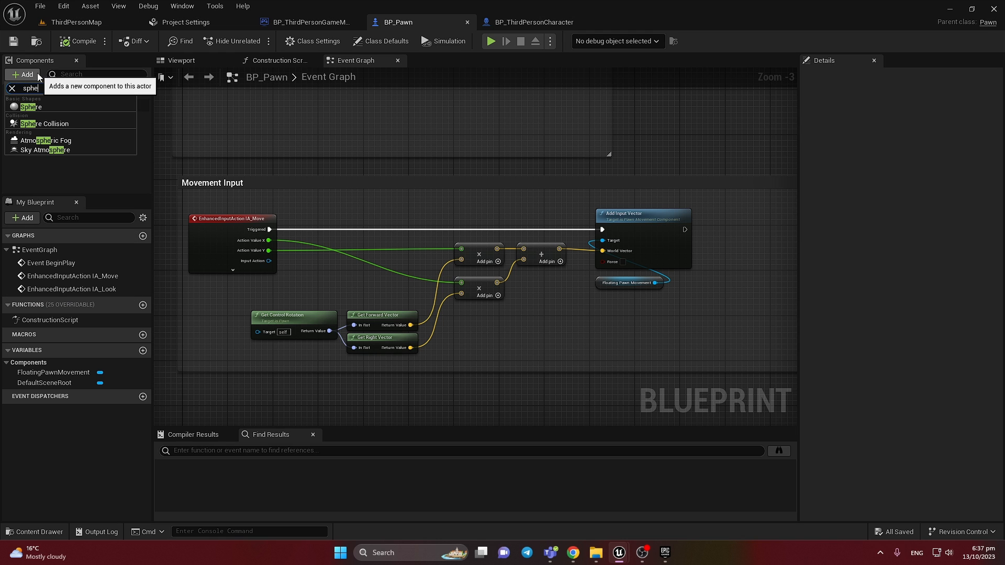
left_click(47, 107)
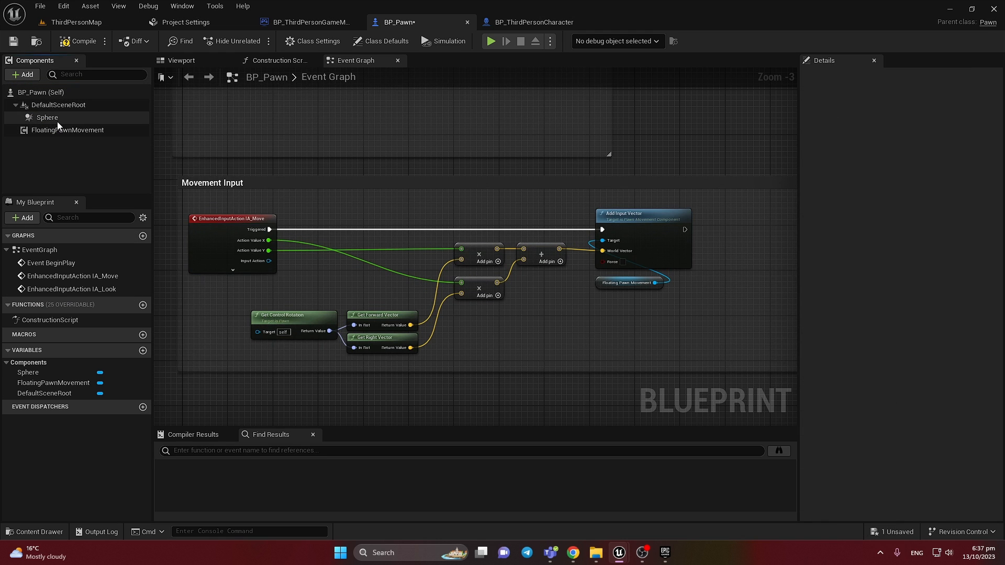
left_click(46, 104)
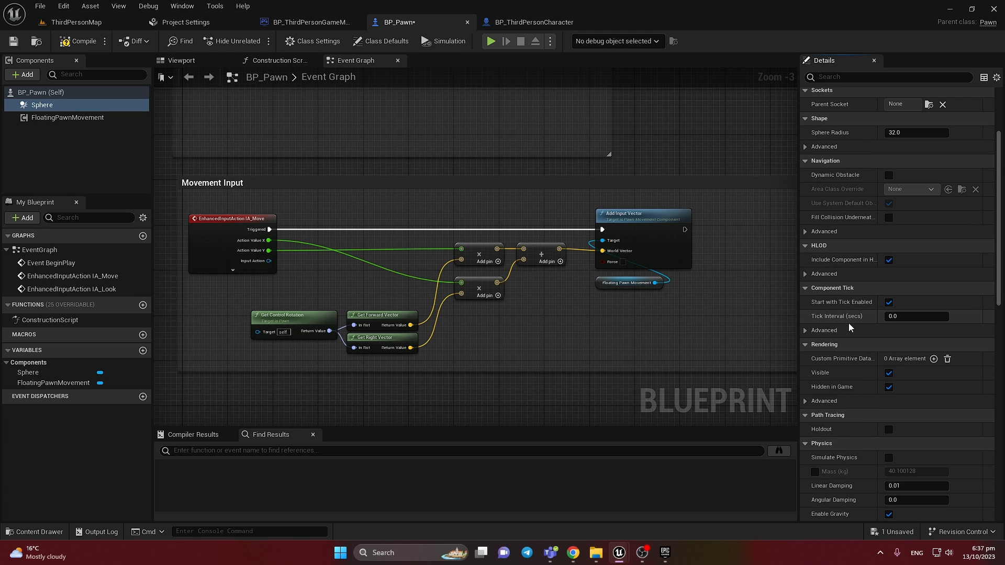
left_click(917, 362)
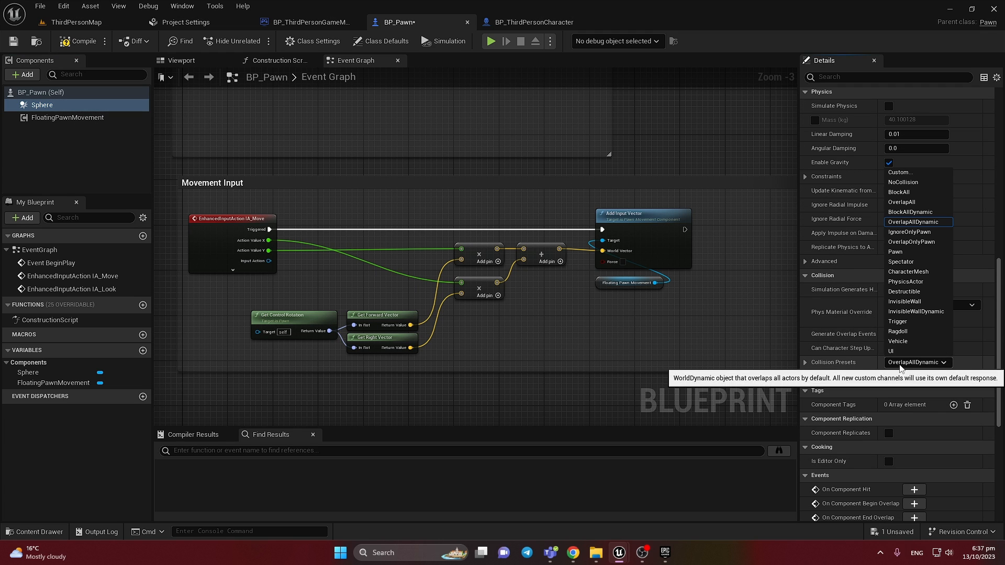
left_click(900, 192)
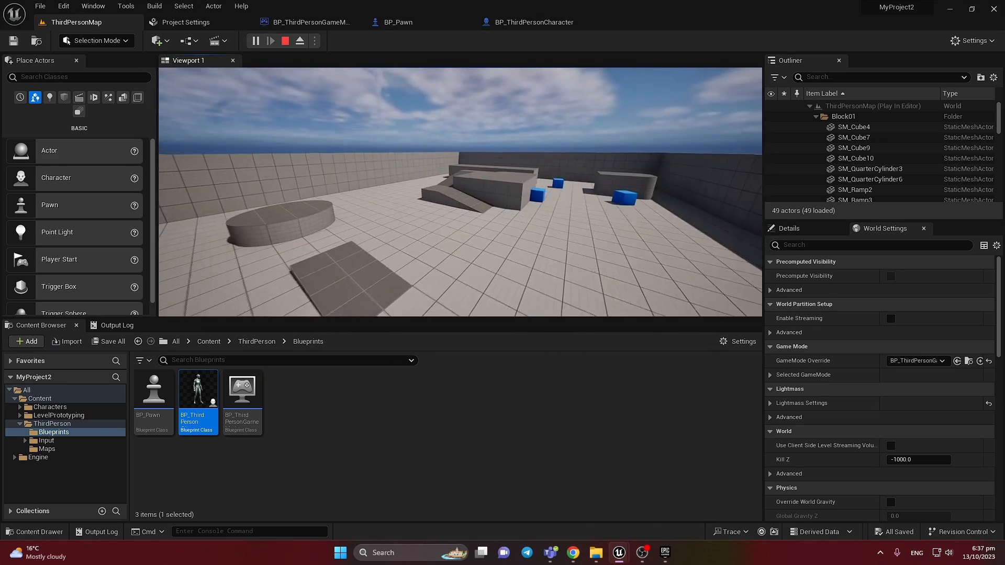
Step: Set FloatingPawnMovement Max Speed to 700, compile, and play-test the level
left_click(397, 22)
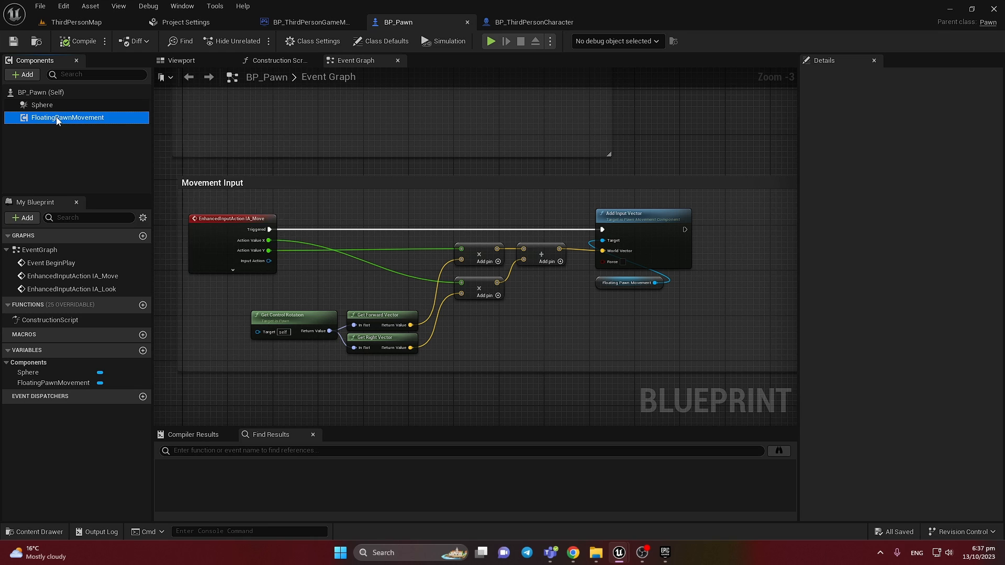
left_click(67, 117)
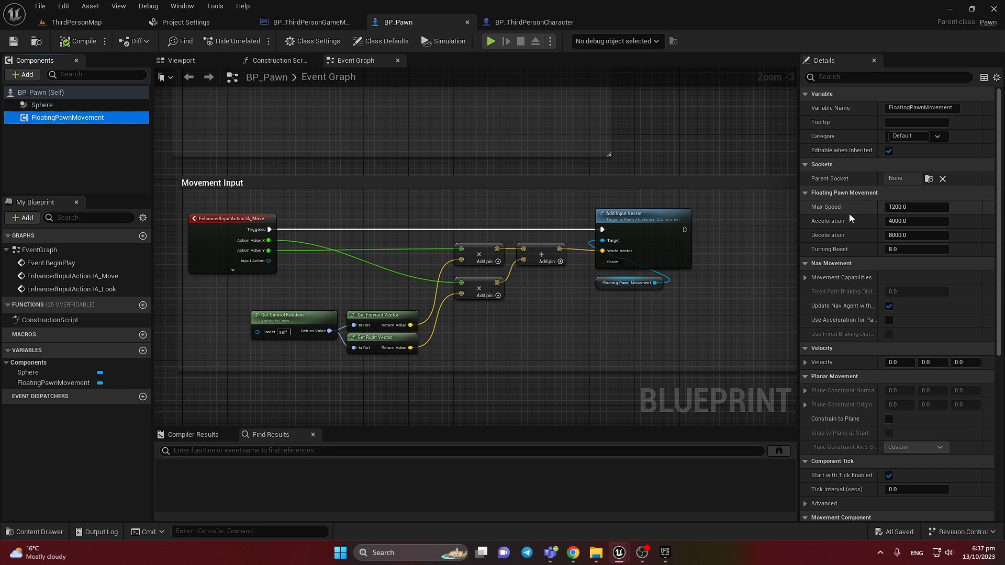
mouse_move(852, 238)
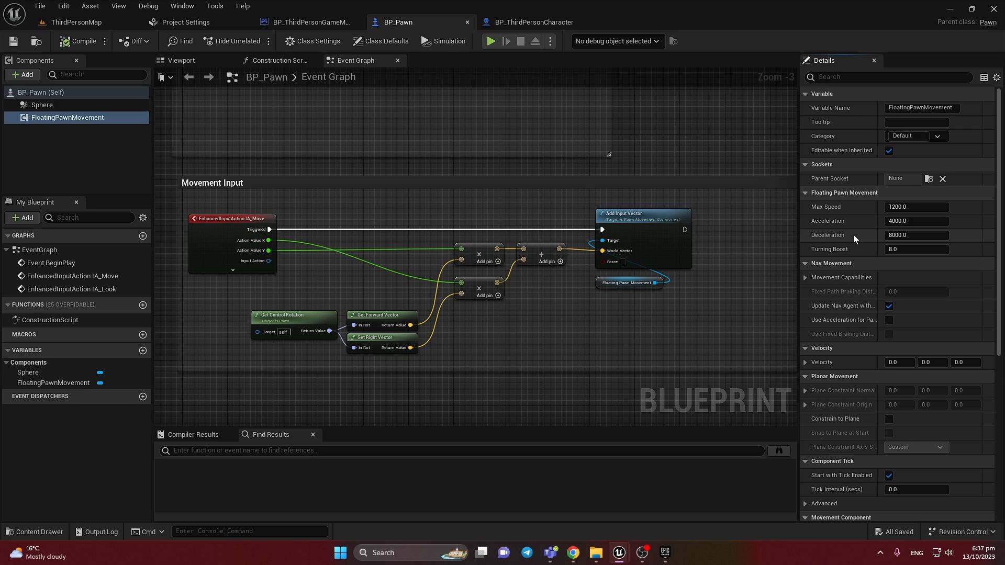
left_click(916, 206)
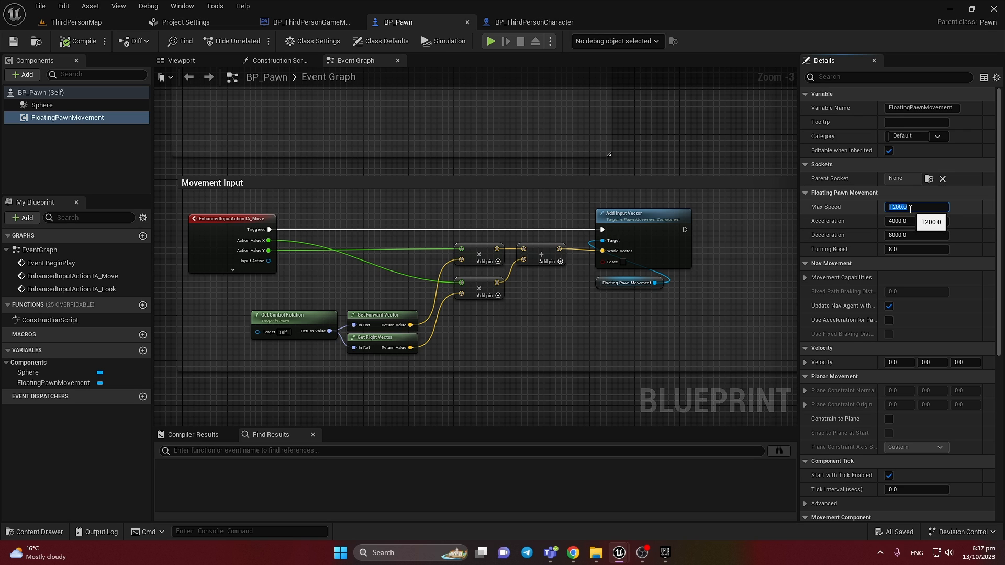
type("700.0")
left_click(916, 221)
type("1000")
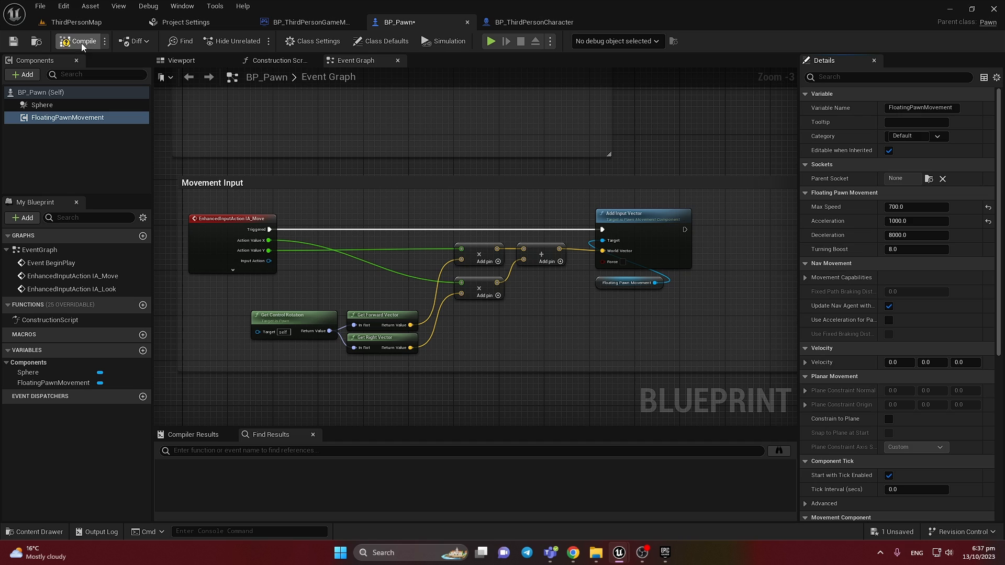
left_click(76, 22)
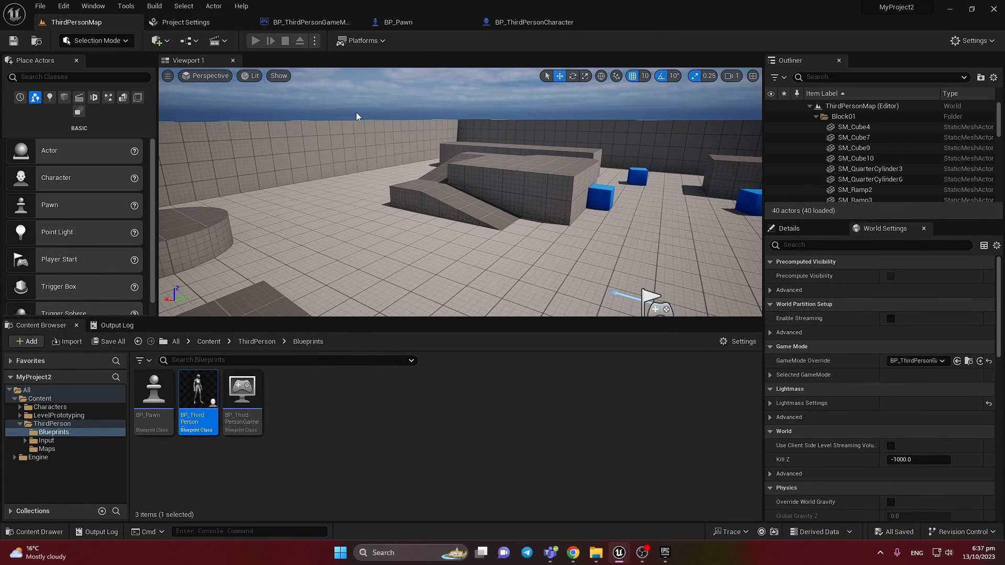
left_click(256, 40)
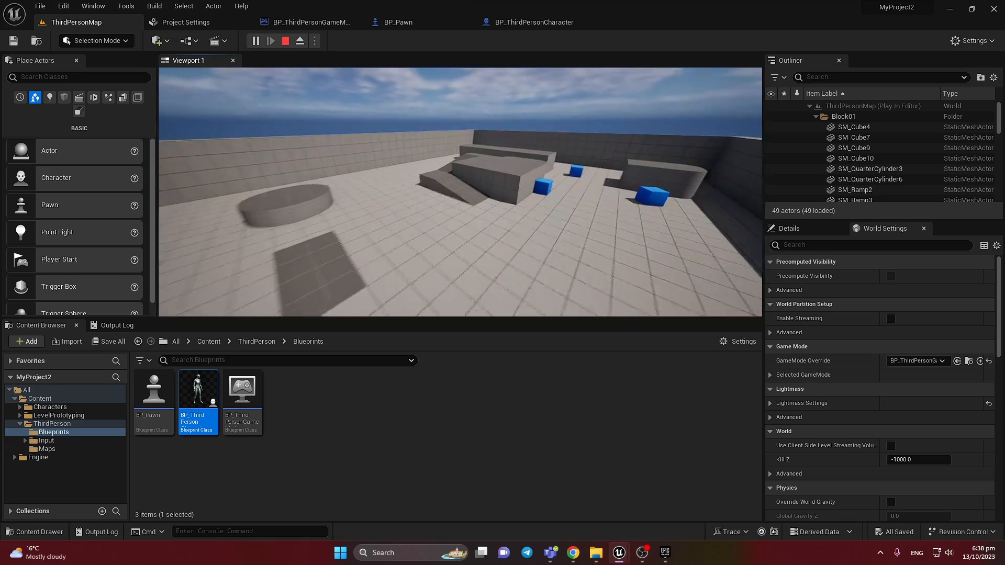
Step: Stop the play test and add a Timeline node off IA_Look's Triggered pin
left_click(285, 41)
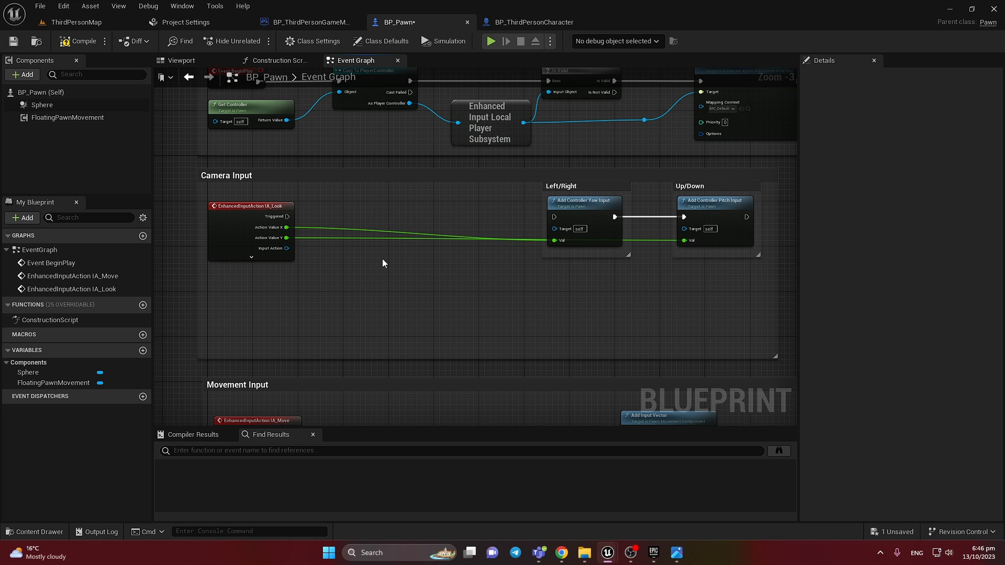
left_click_drag(292, 216, 326, 224)
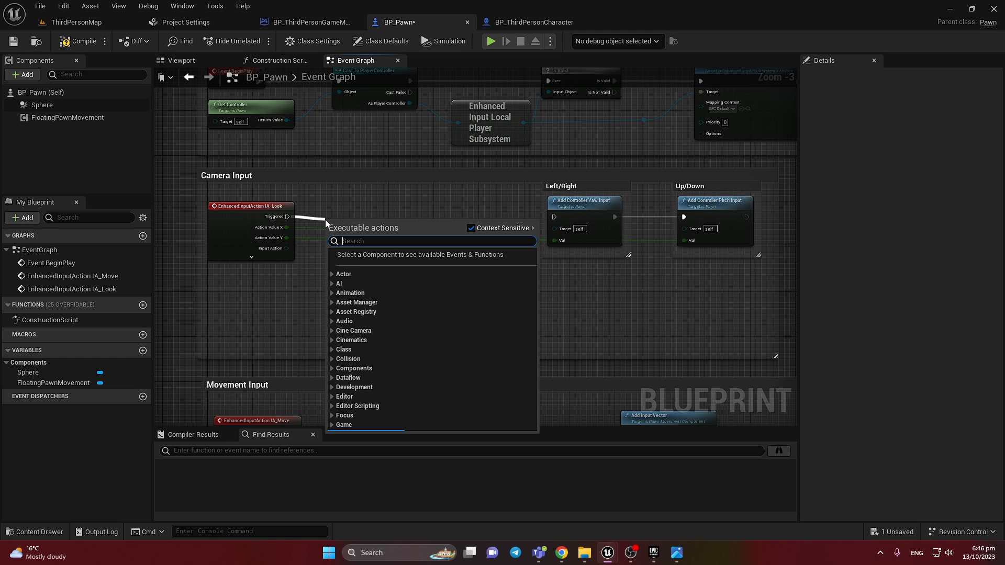
type("timelin")
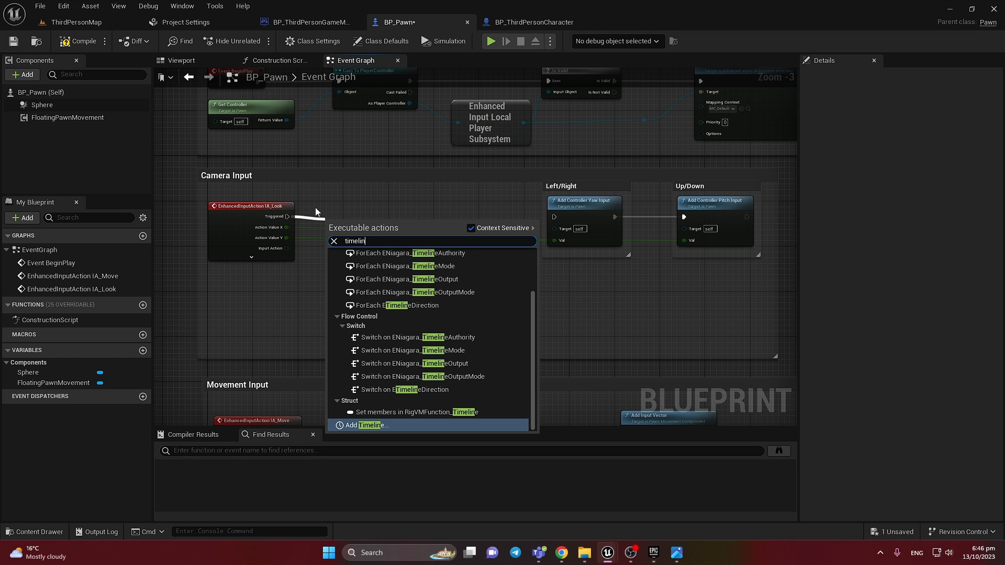
left_click(365, 425)
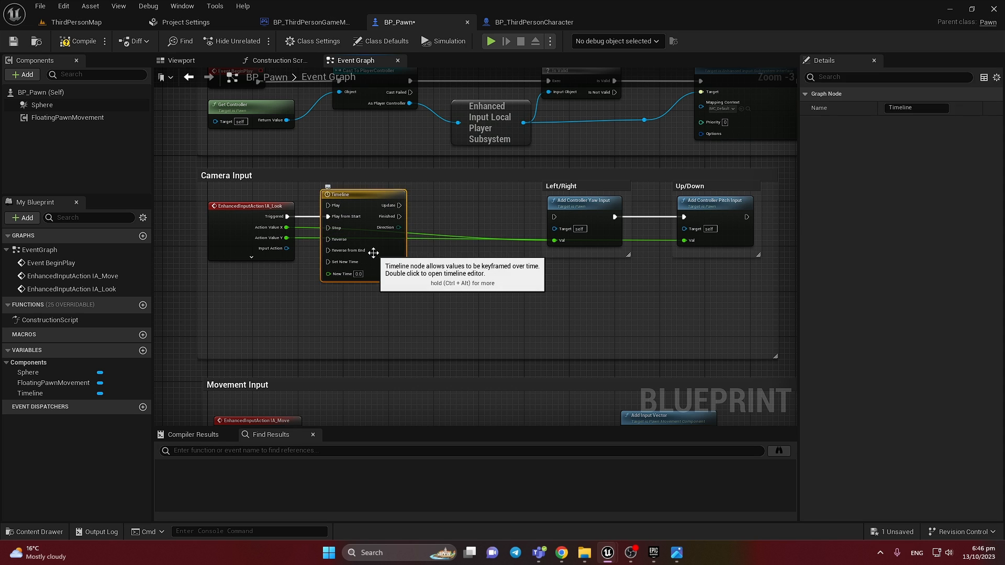
Step: Set the timeline length to 0.3 and add a float track named Delta
double_click(339, 194)
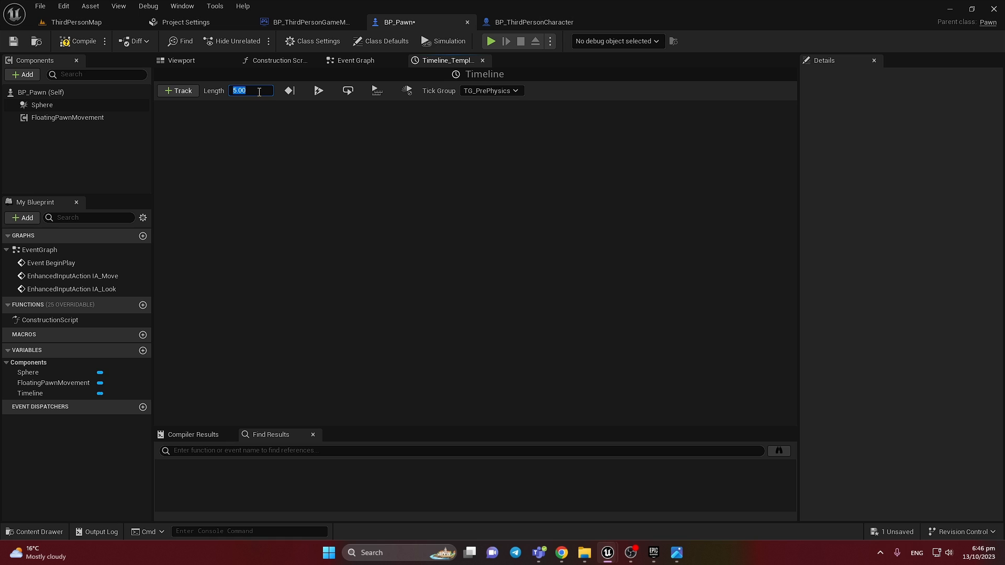
type("0.3")
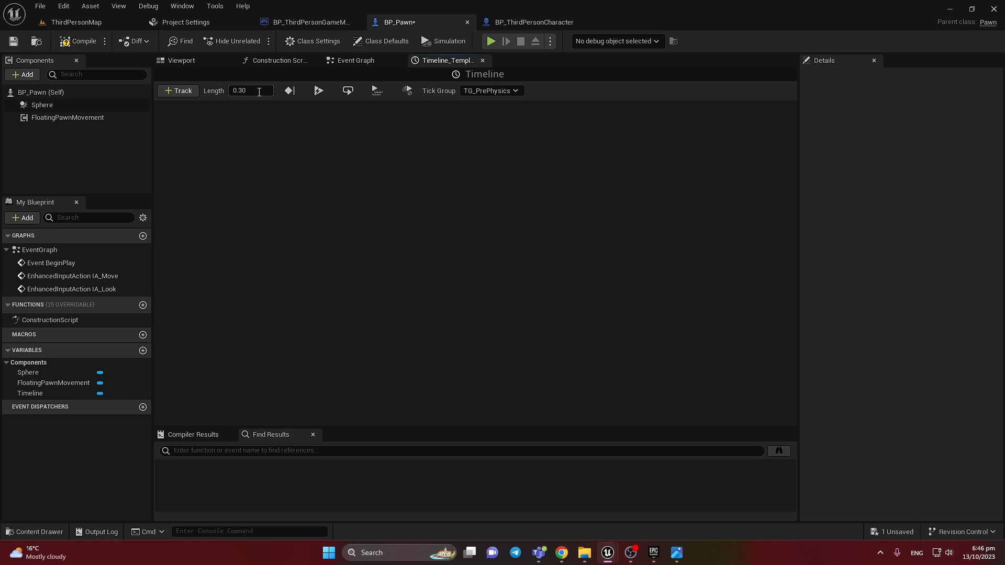
left_click(251, 90)
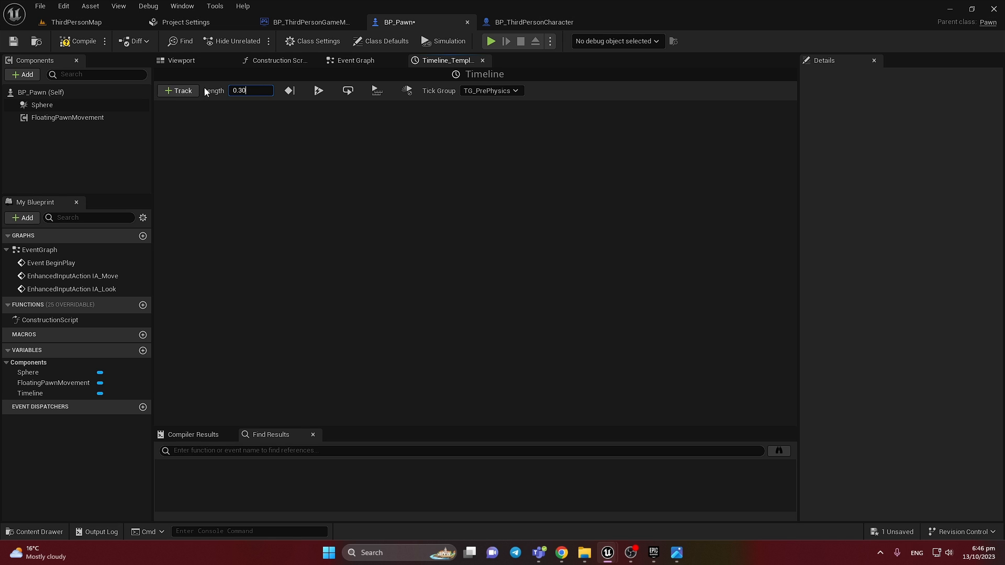
left_click(178, 90)
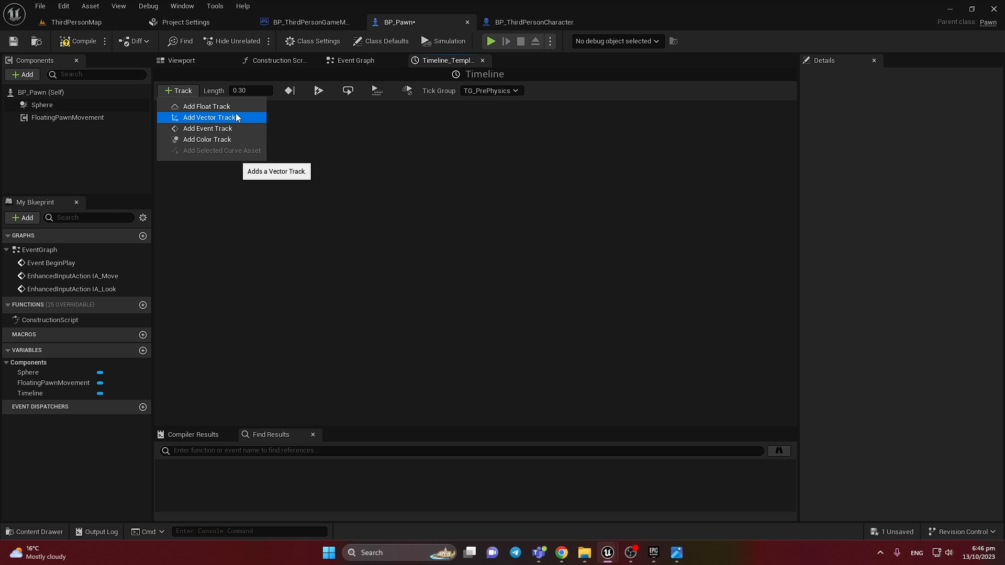
left_click(209, 118)
type("Delta")
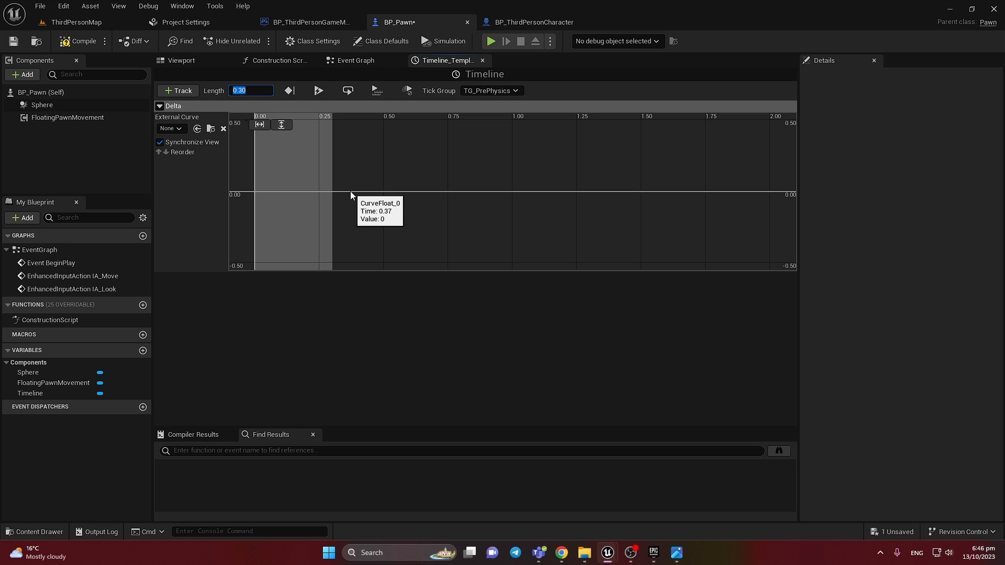
Step: Key the Delta curve to ease from 1 at time 0 down to 0
right_click(351, 196)
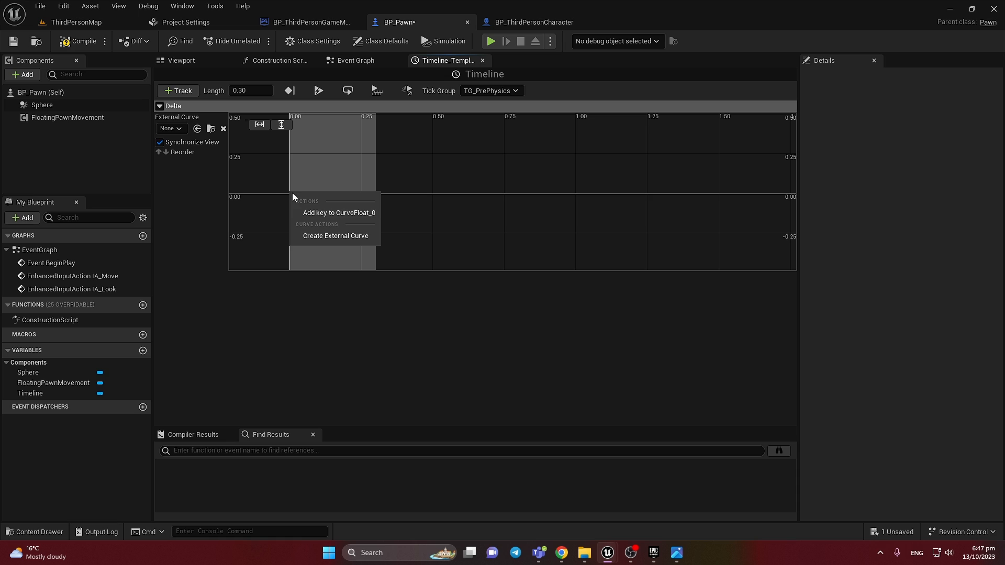
left_click(339, 212)
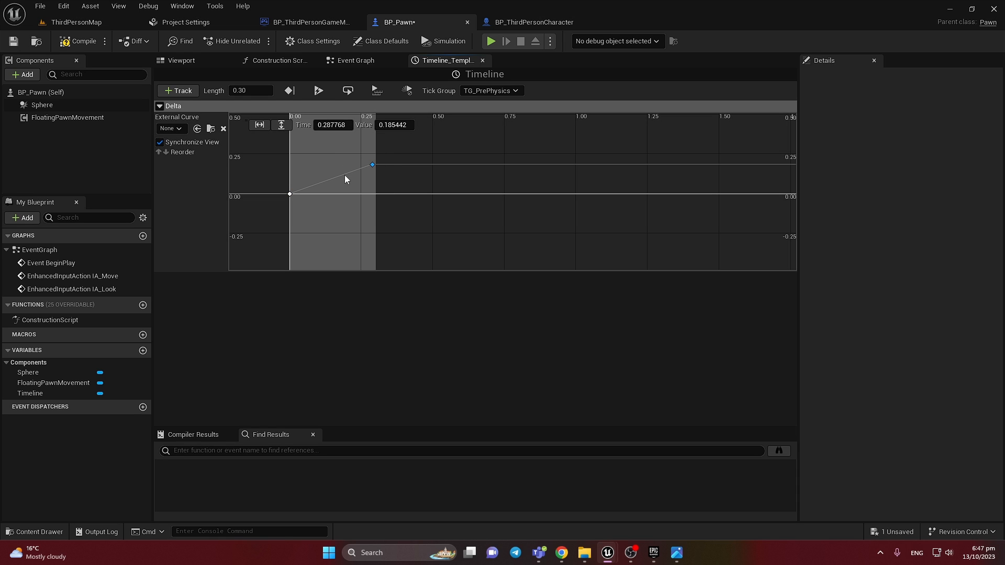
left_click(332, 125)
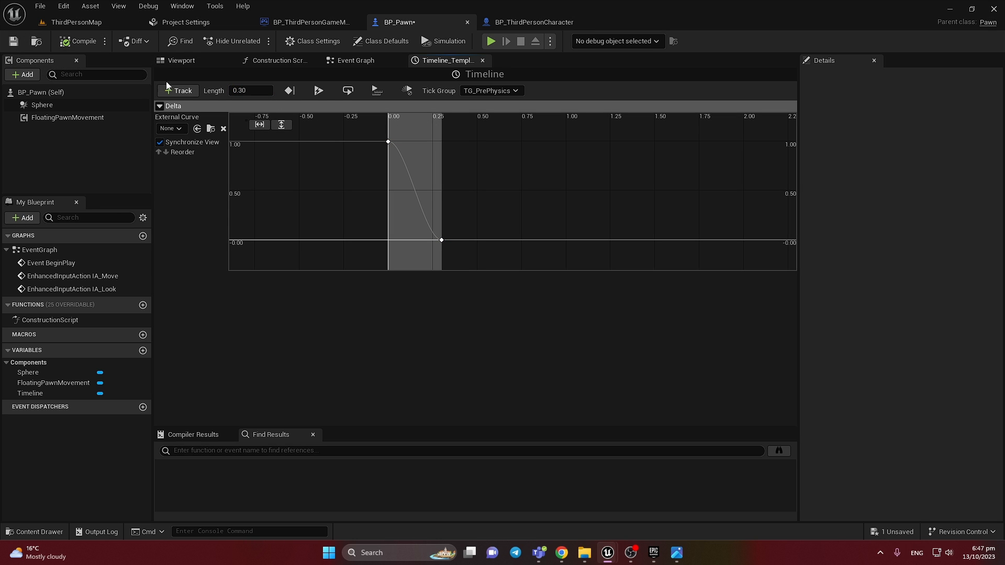
Step: Multiply the timeline's Delta output with Action Value X in the event graph
left_click(355, 61)
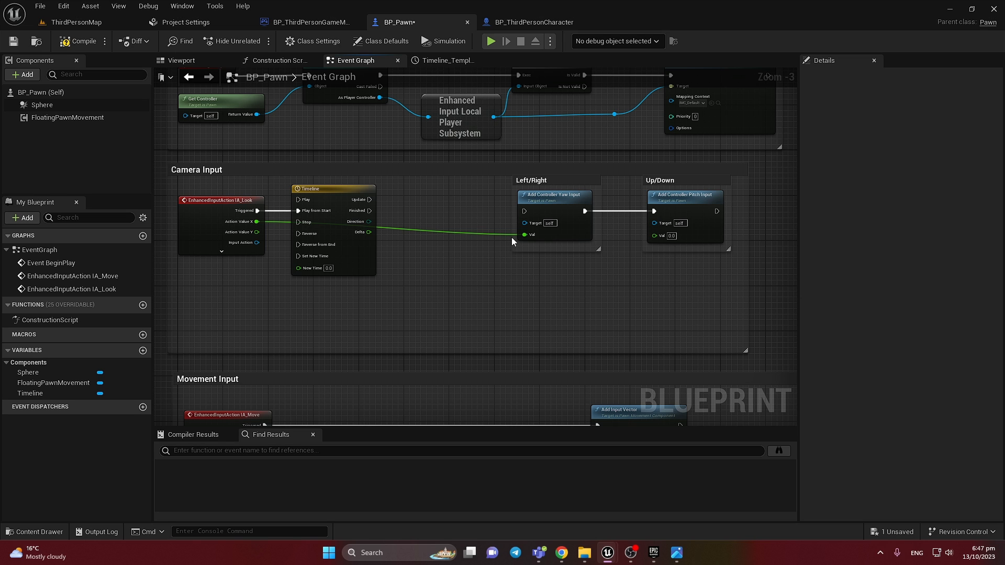
mouse_move(272, 229)
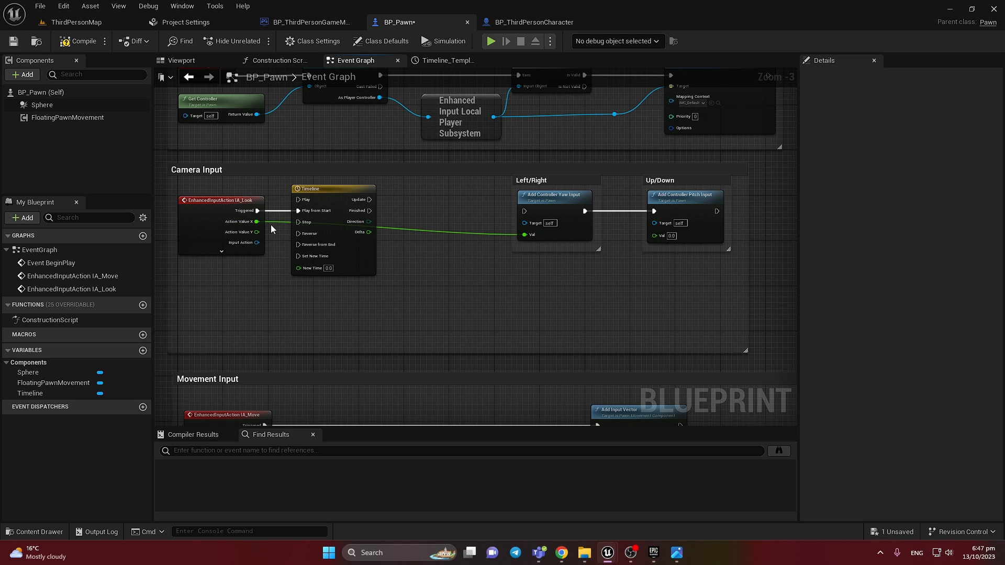
left_click_drag(260, 221, 449, 277)
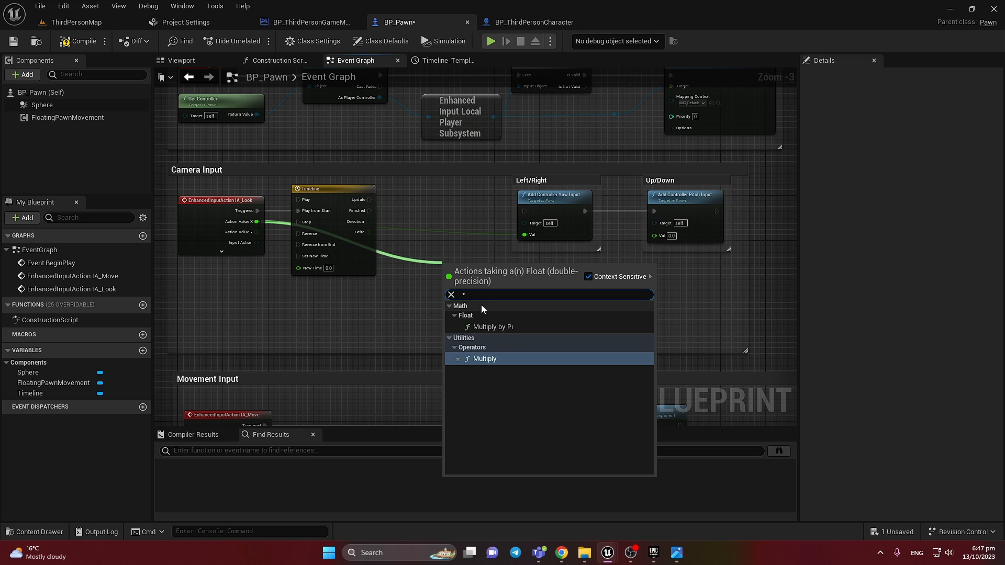
left_click(484, 359)
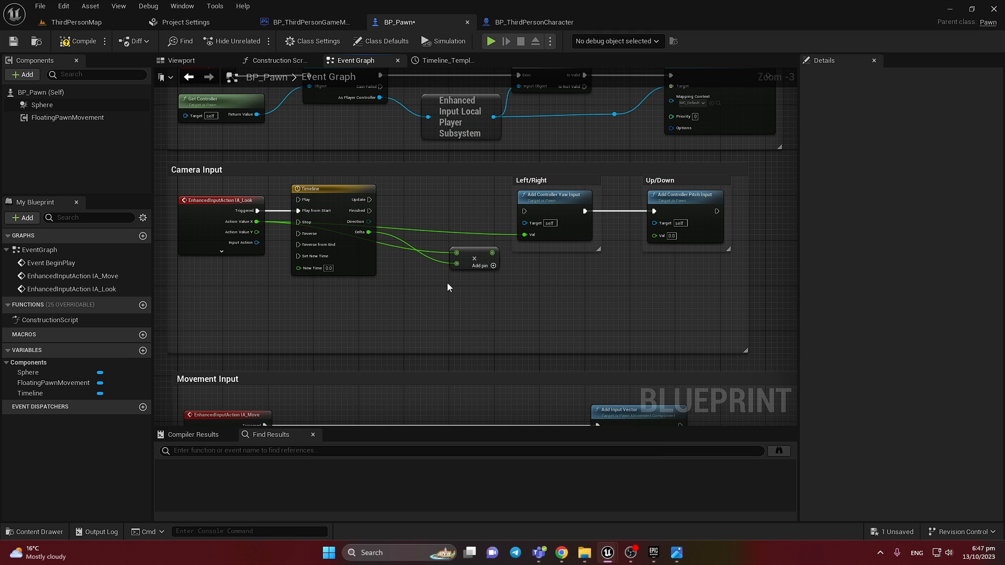
mouse_move(484, 290)
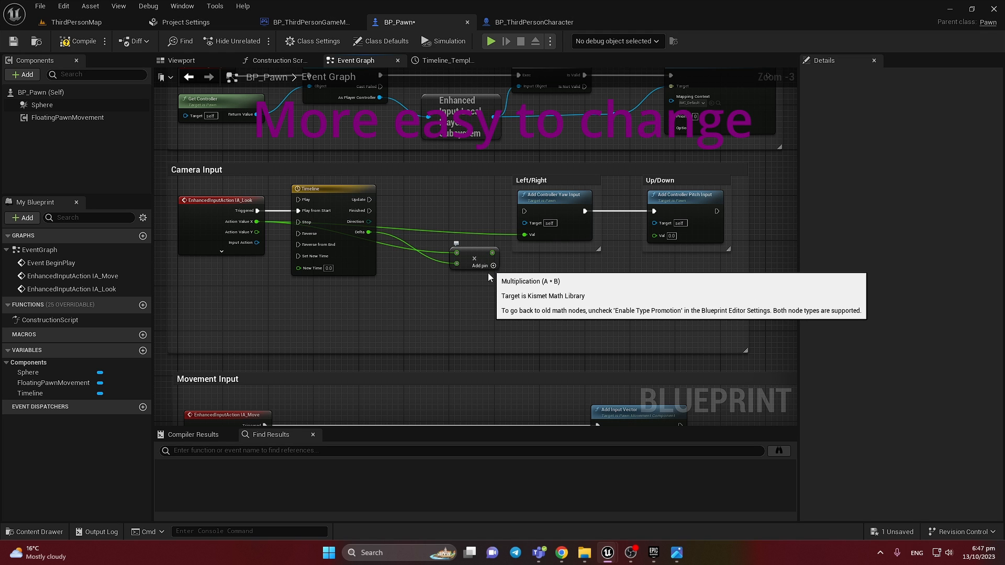
mouse_move(370, 323)
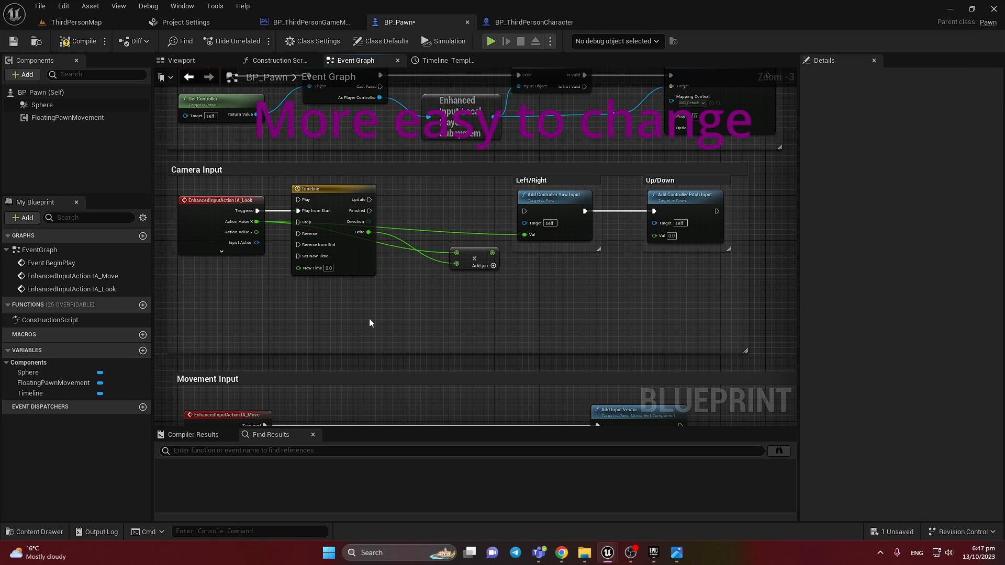
left_click(480, 272)
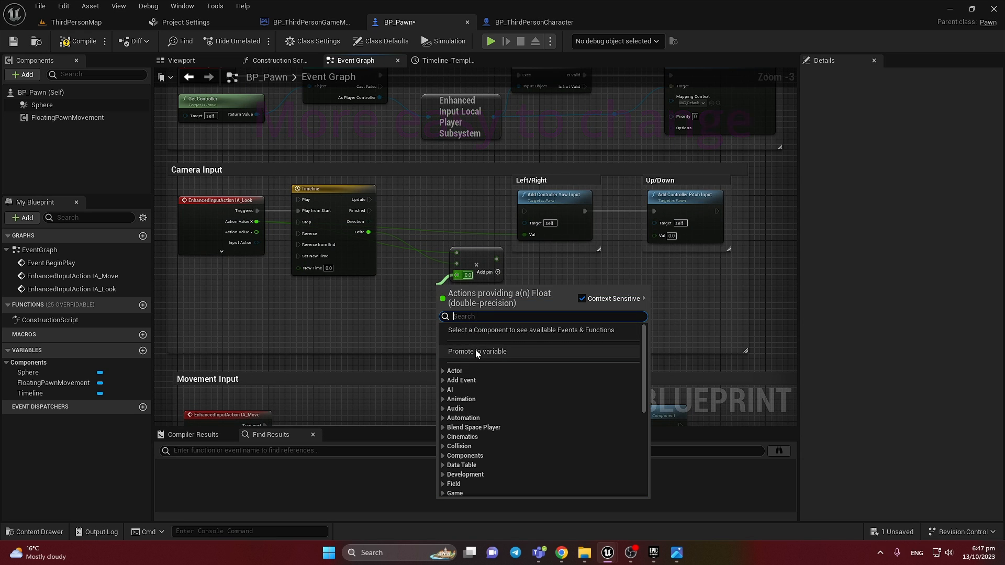
Step: Promote a multiply pin to a Multiplayer float variable (1.0) feeding Add Controller Yaw Input
left_click(478, 352)
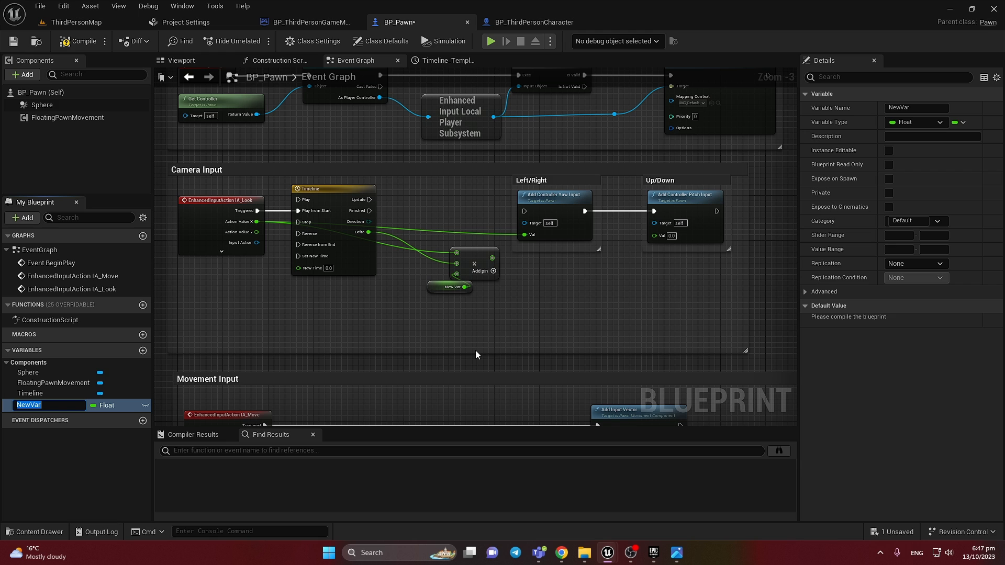
type("Multiplayer")
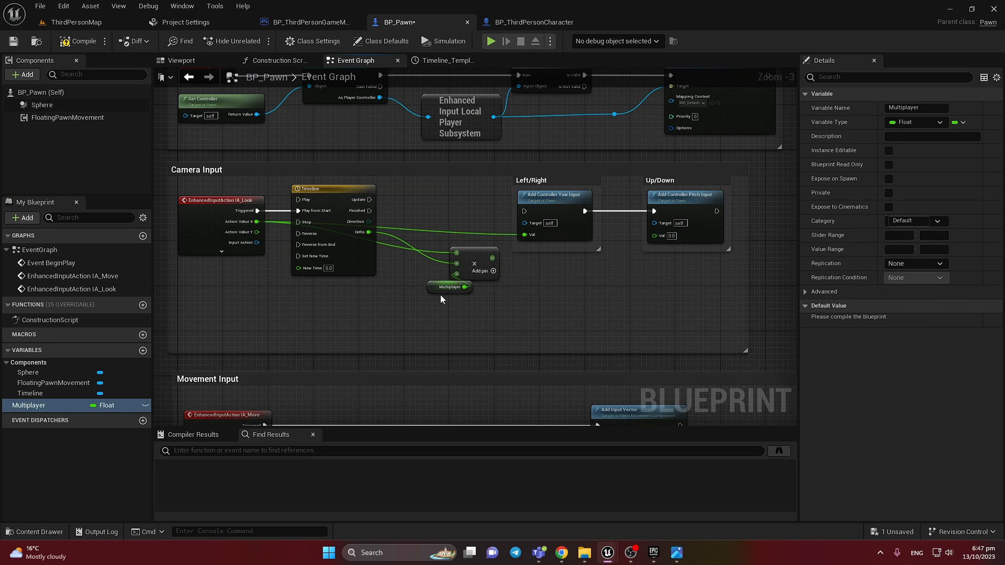
left_click(450, 287)
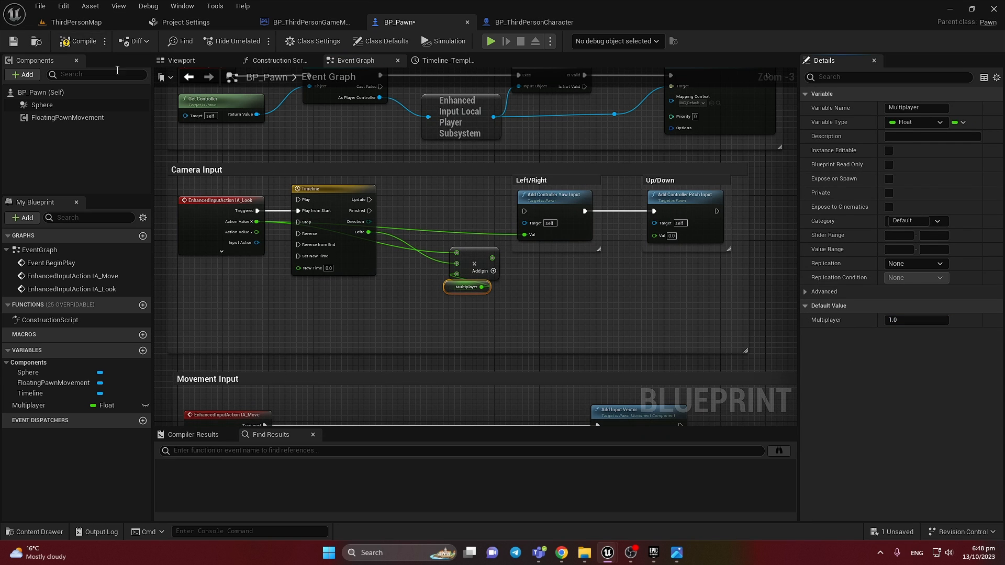
left_click(467, 286)
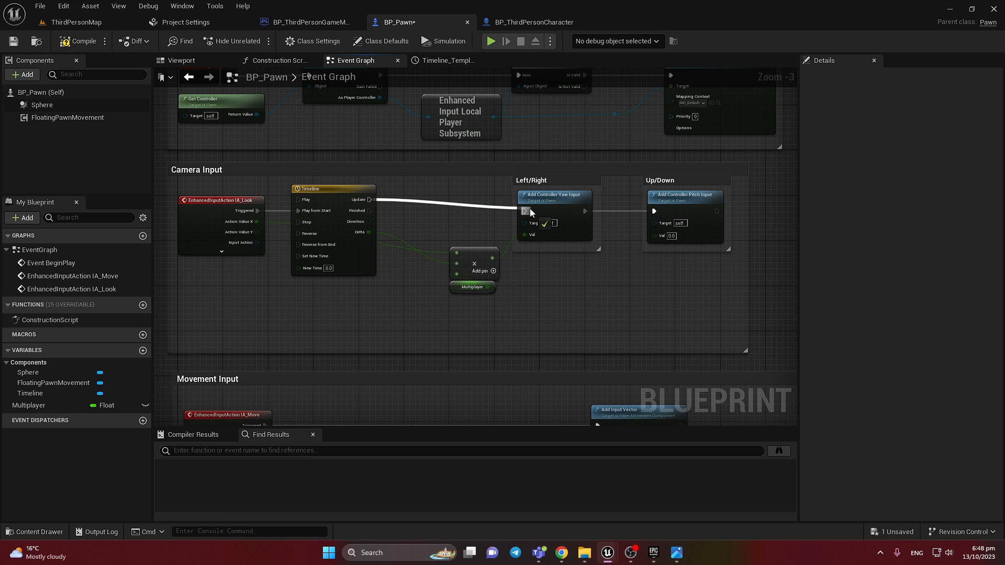
mouse_move(540, 202)
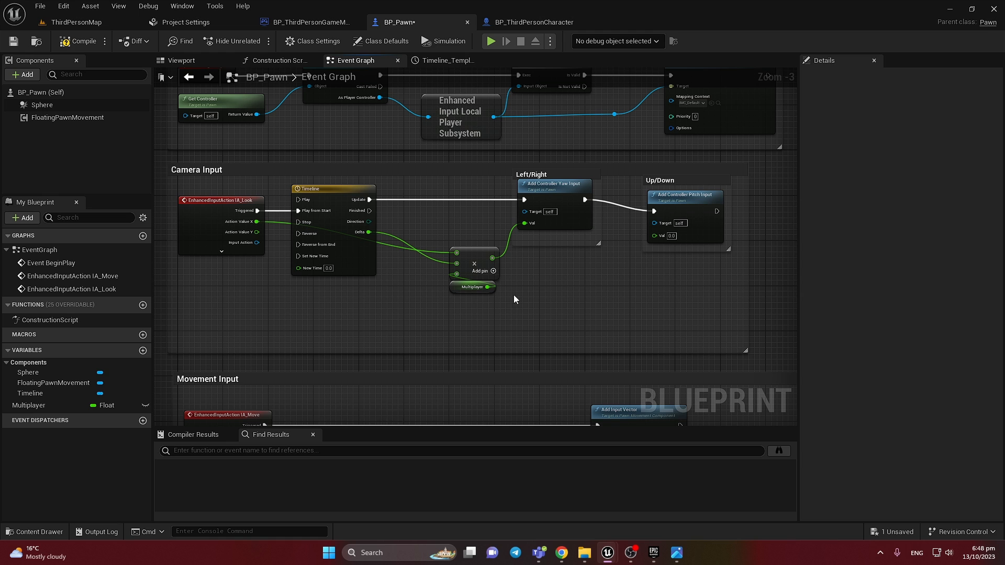
left_click_drag(472, 287, 504, 287)
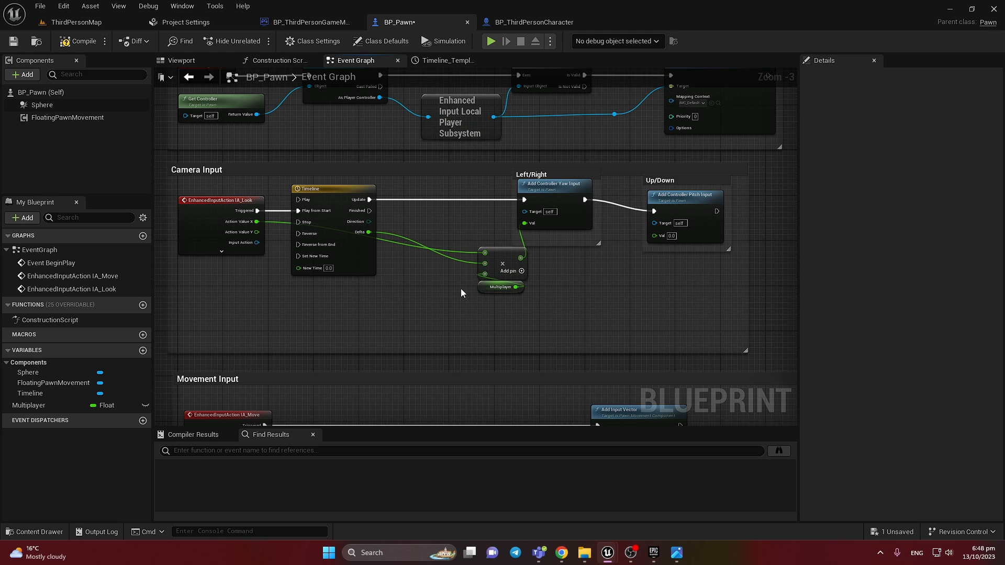
mouse_move(441, 301)
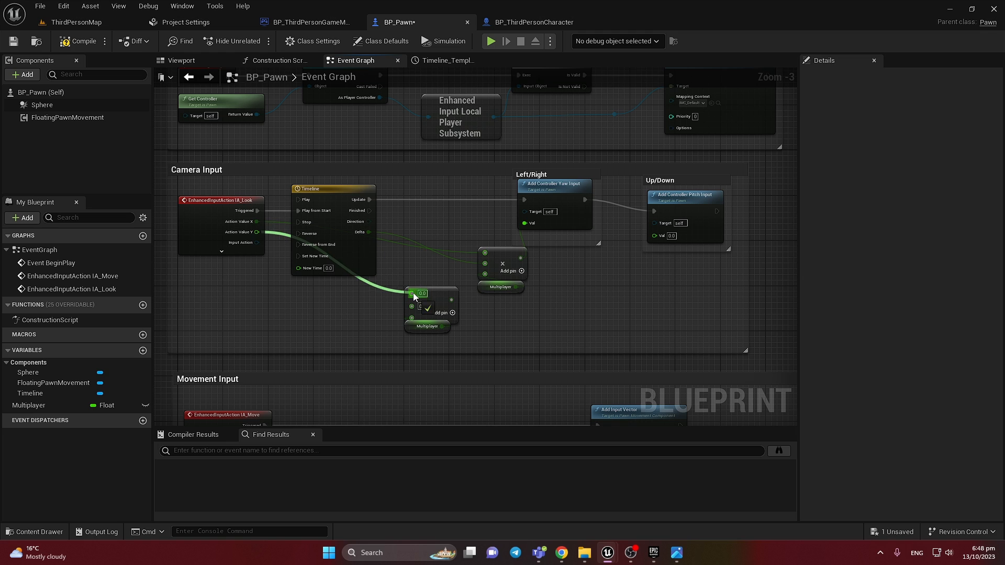
mouse_move(440, 296)
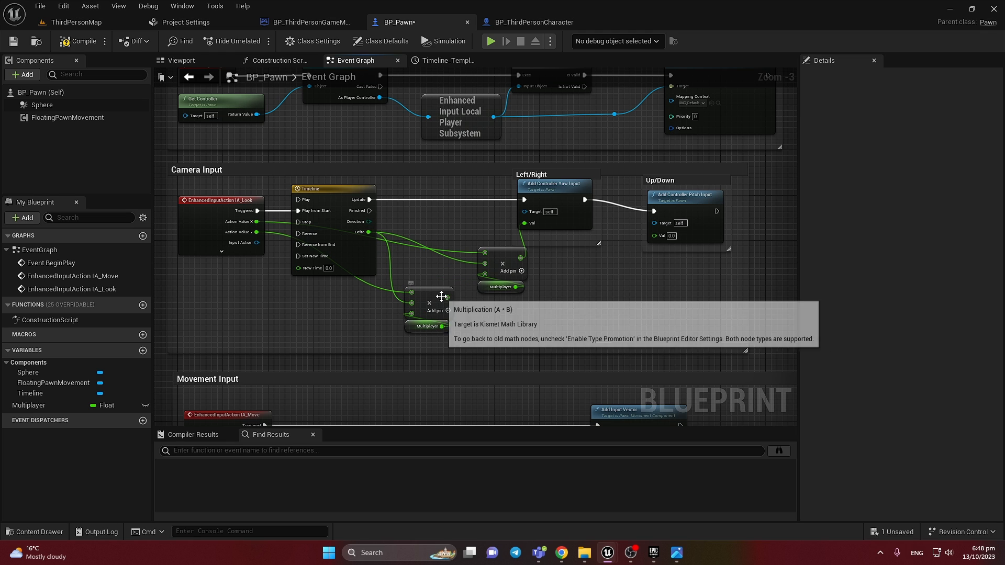